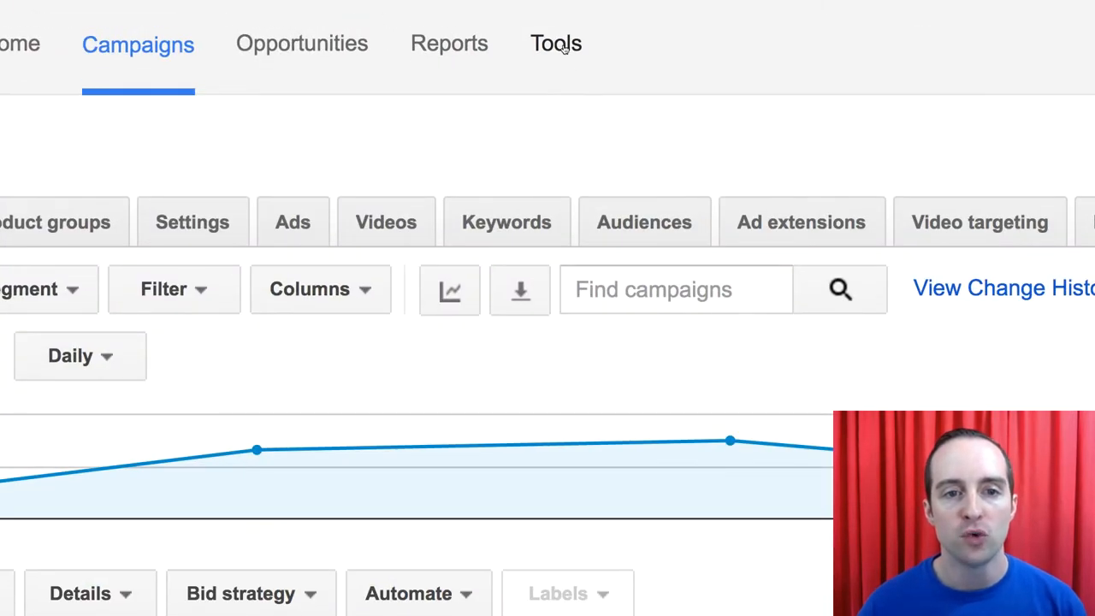
- Go from the Tools menu to the Conversions page listing the account's conversion actions
left_click(555, 43)
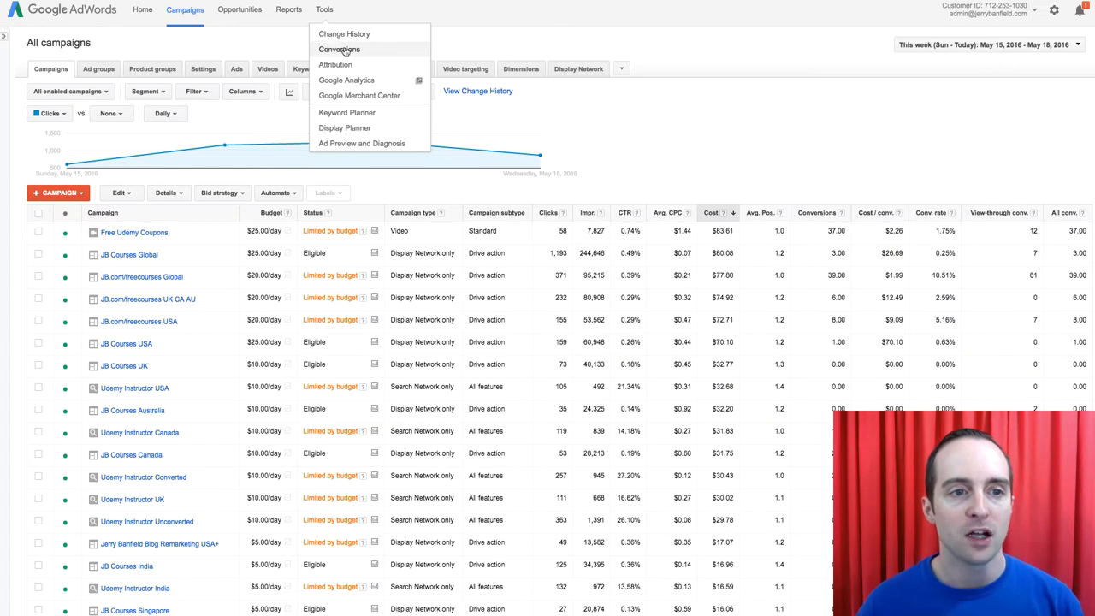
left_click(345, 48)
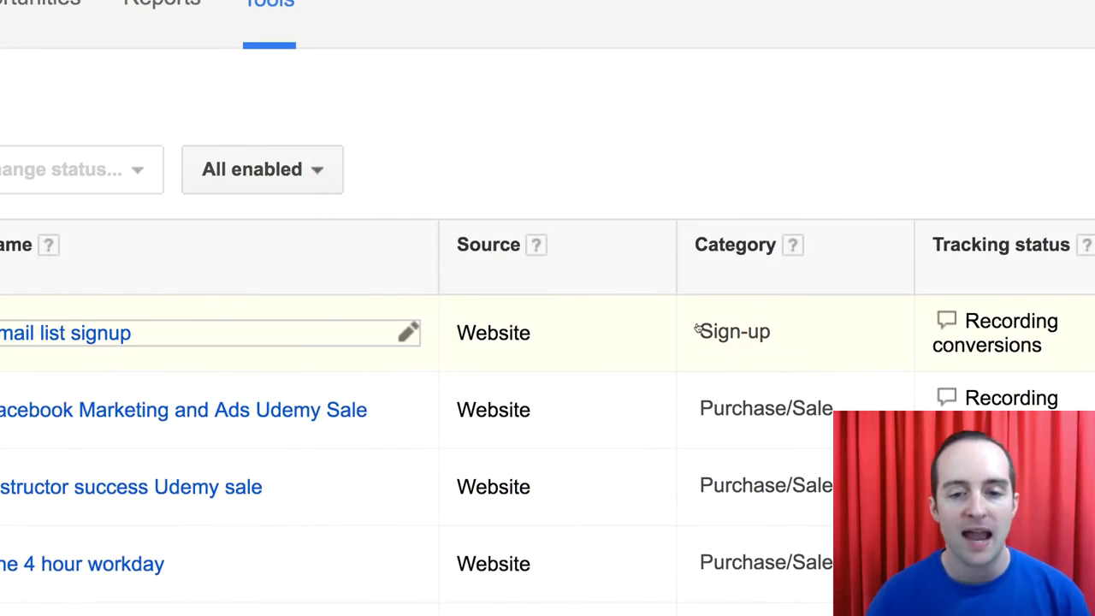
scroll("down", 3)
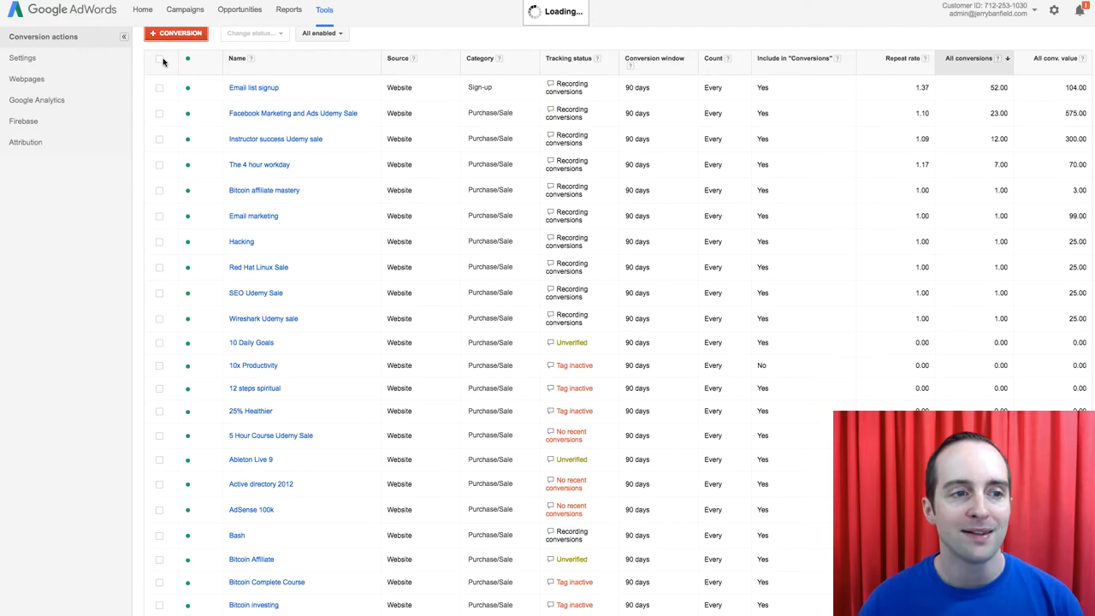
- Create a Website conversion action named 'Email signup', trying same-value pricing then cancelling it
left_click(175, 34)
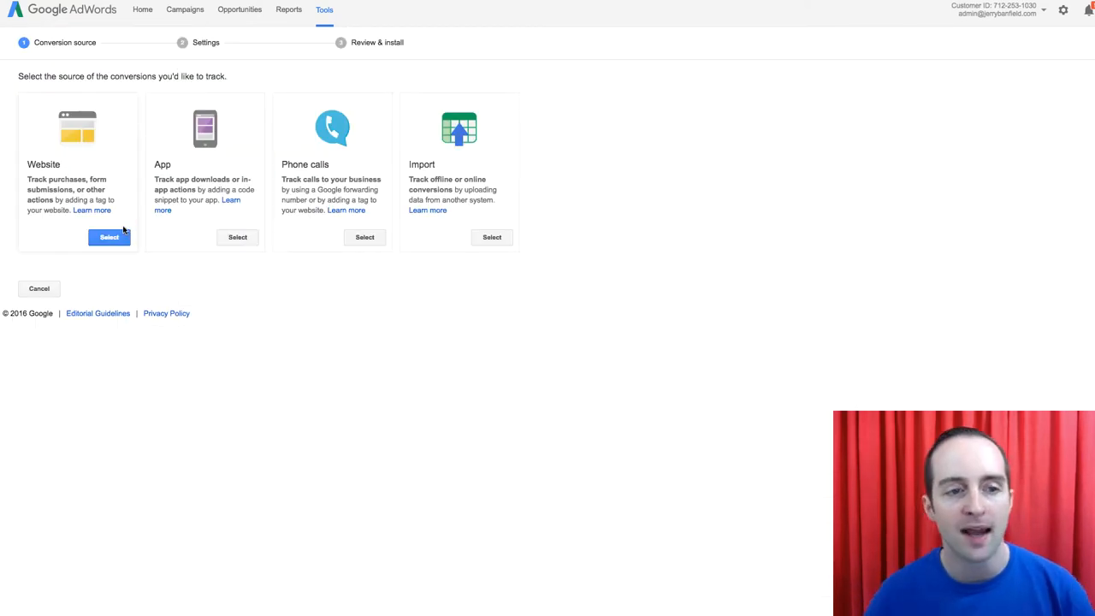
left_click(109, 236)
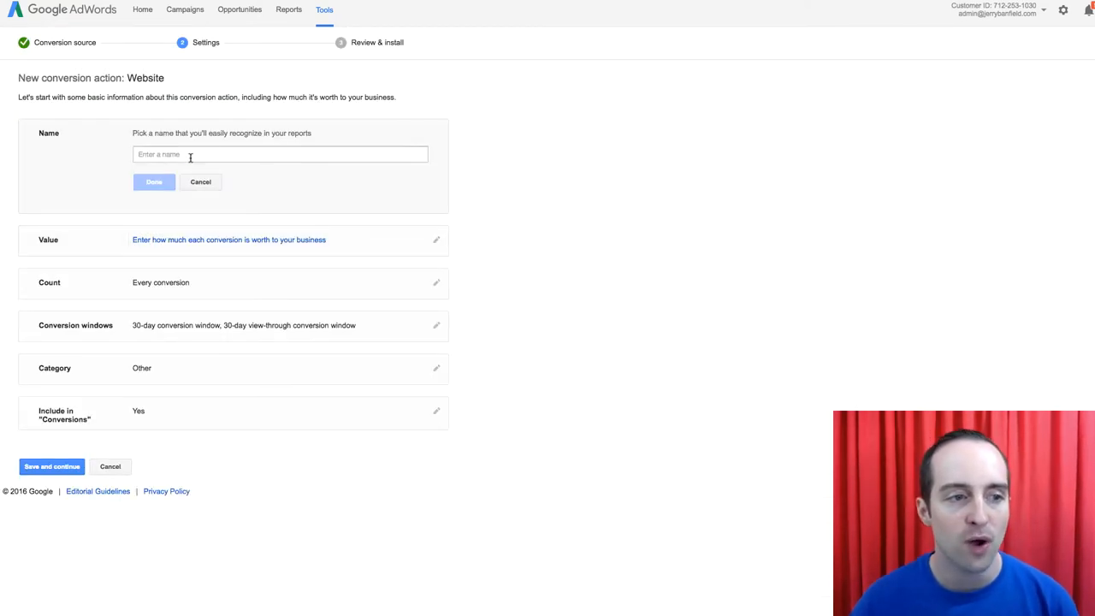
type("Email signup")
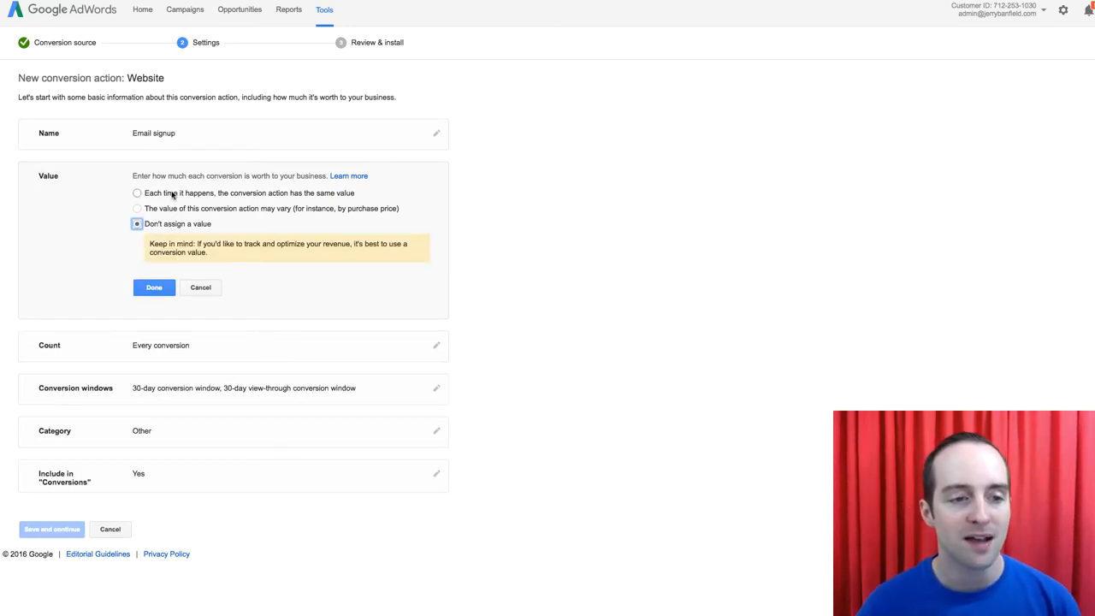
left_click(137, 191)
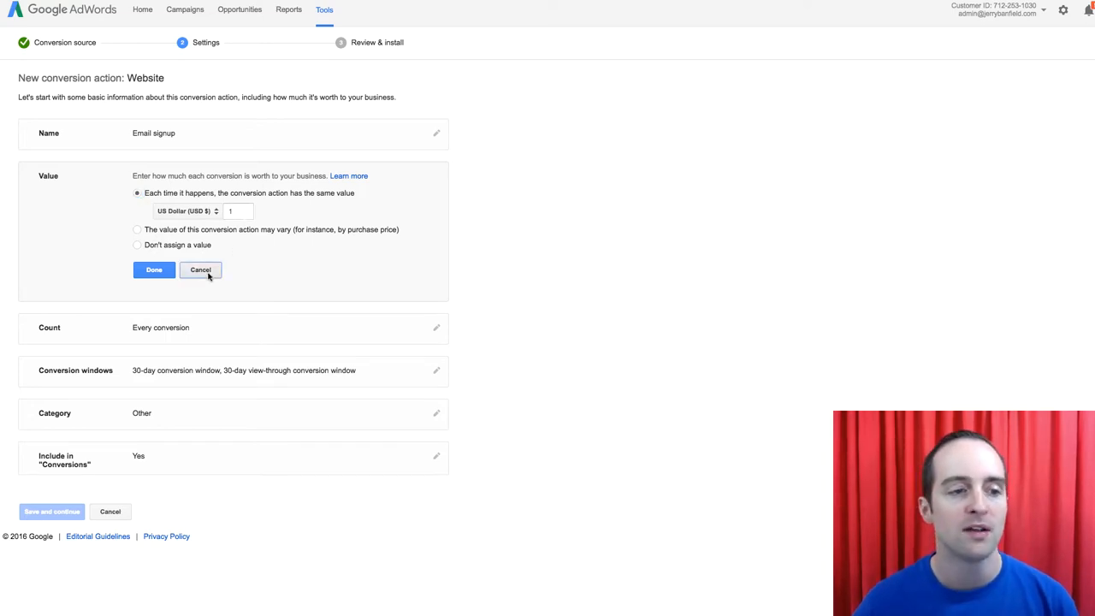
left_click(200, 270)
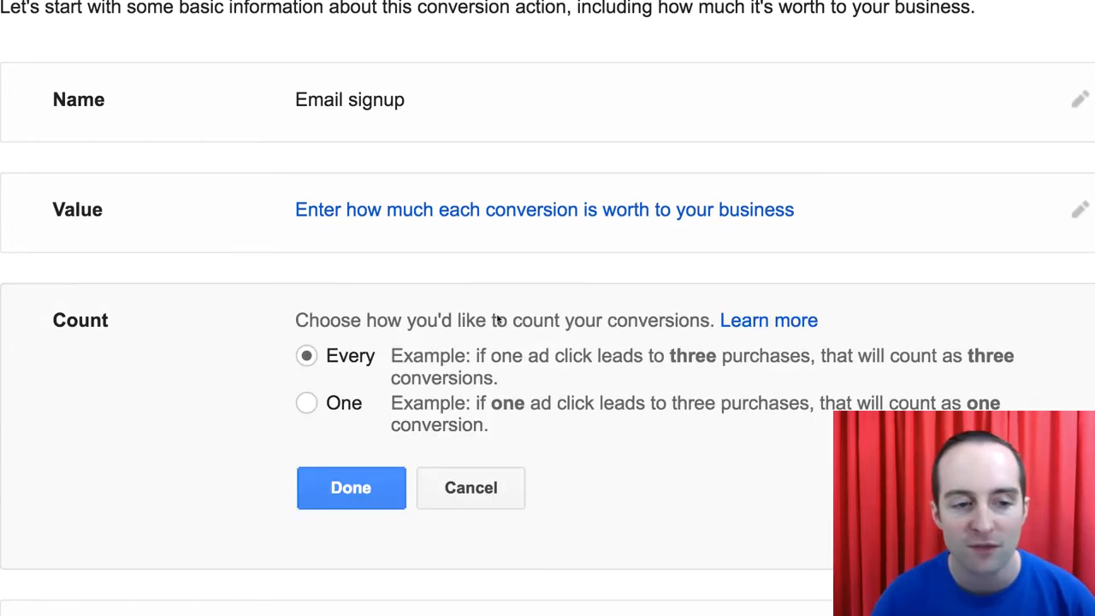
- Keep Count on Every for Email signup and start editing its conversion window settings
scroll("down", 3)
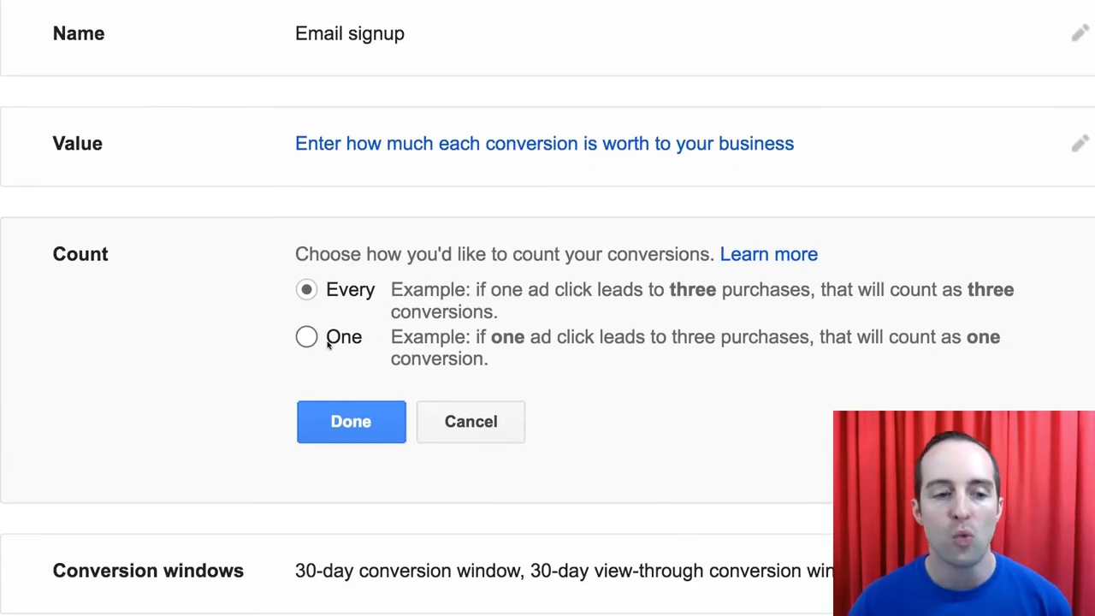
left_click(307, 337)
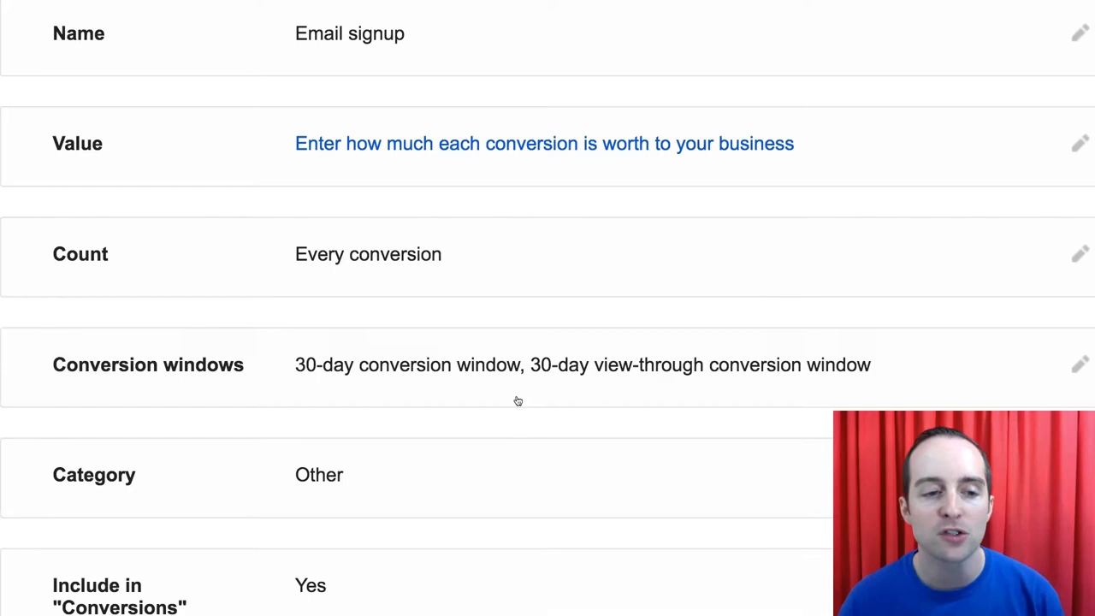
scroll("down", 3)
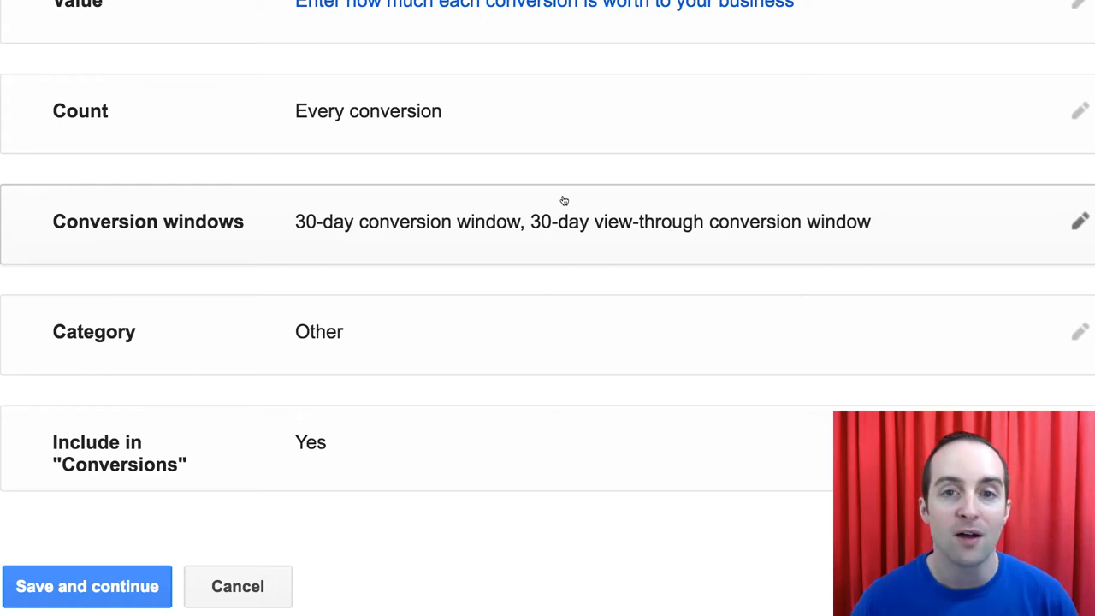
left_click(1078, 221)
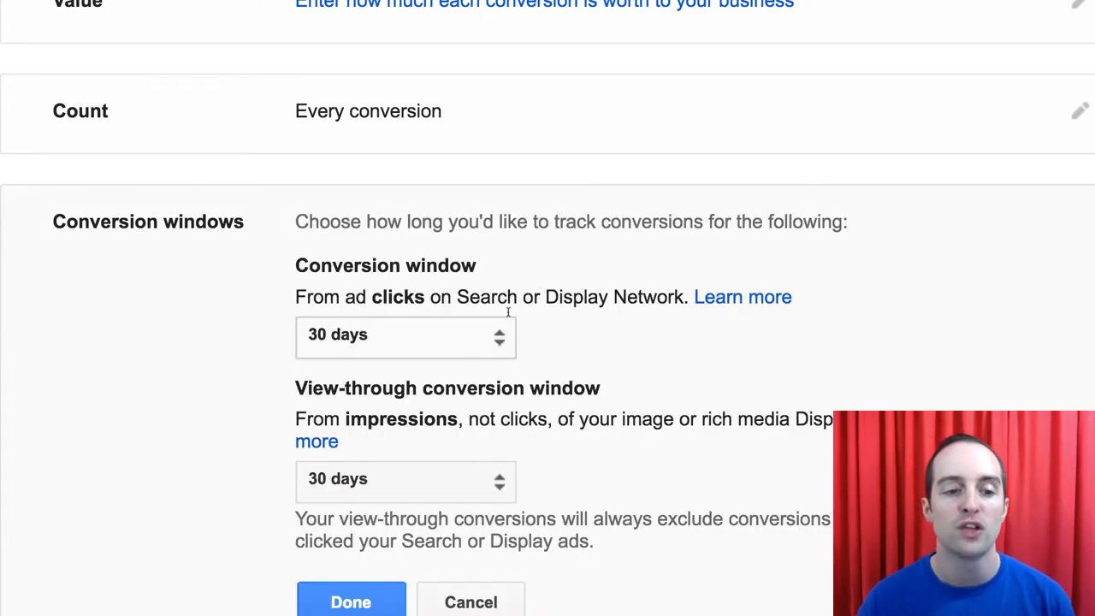
- Leave the conversion and view-through windows at 30 days and cancel out of the settings
scroll("down", 3)
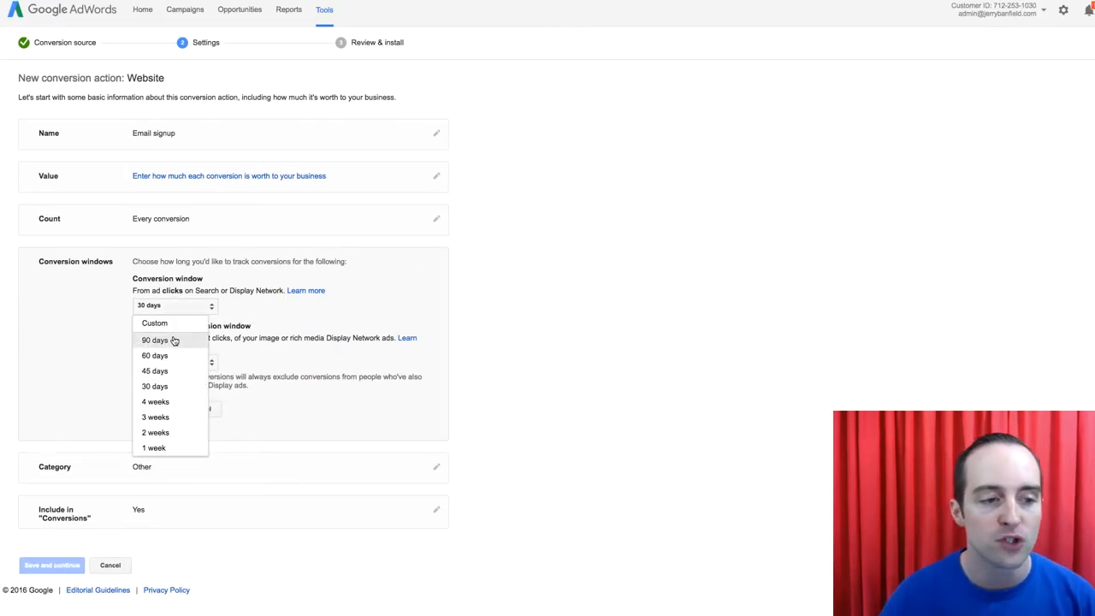
left_click(151, 338)
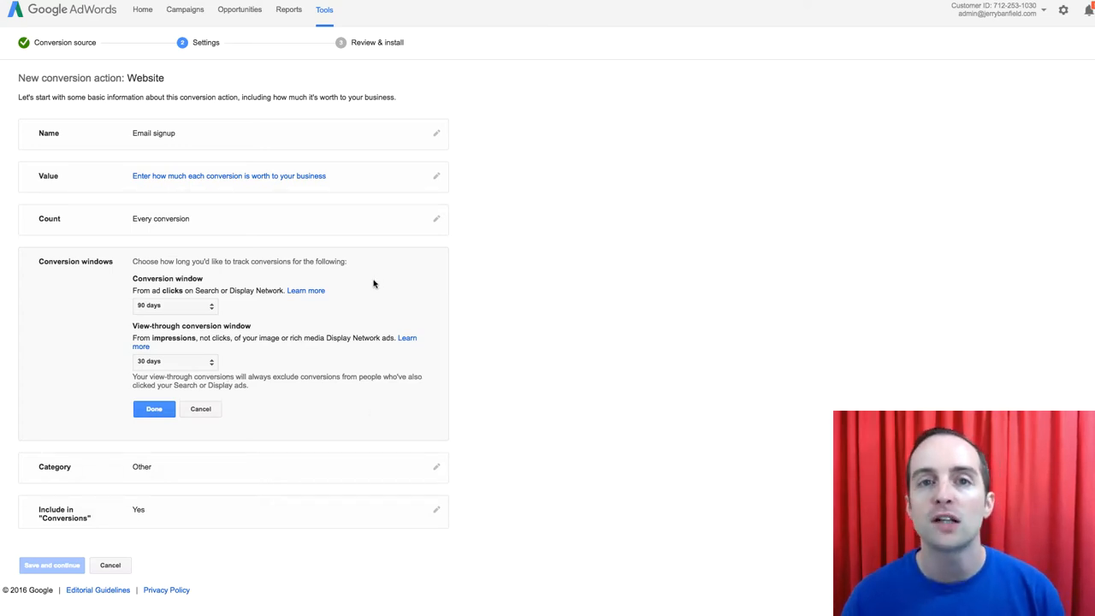
mouse_move(380, 285)
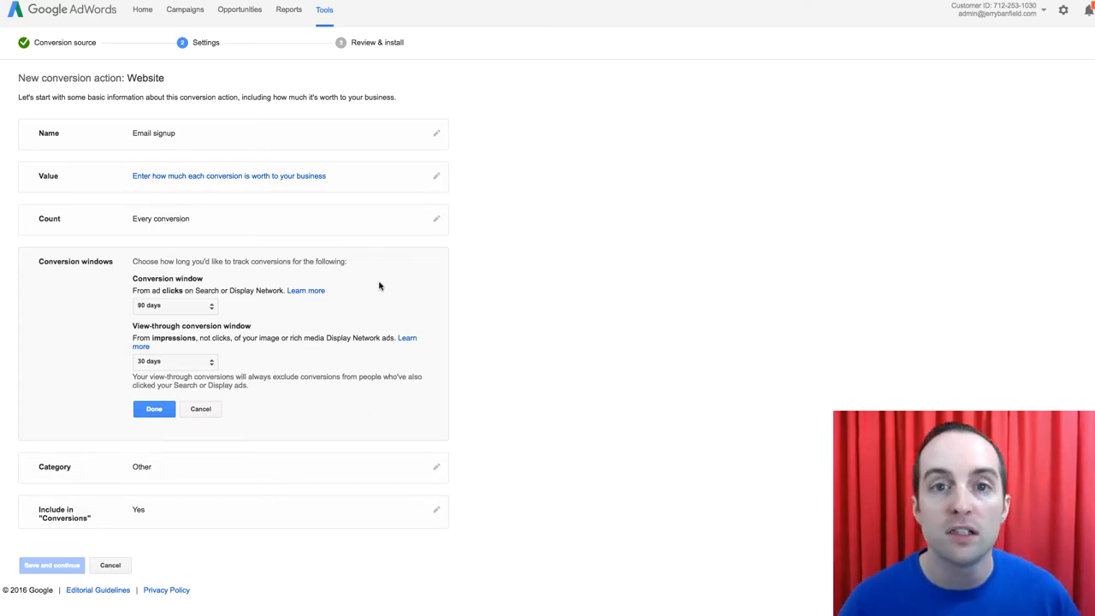
mouse_move(359, 290)
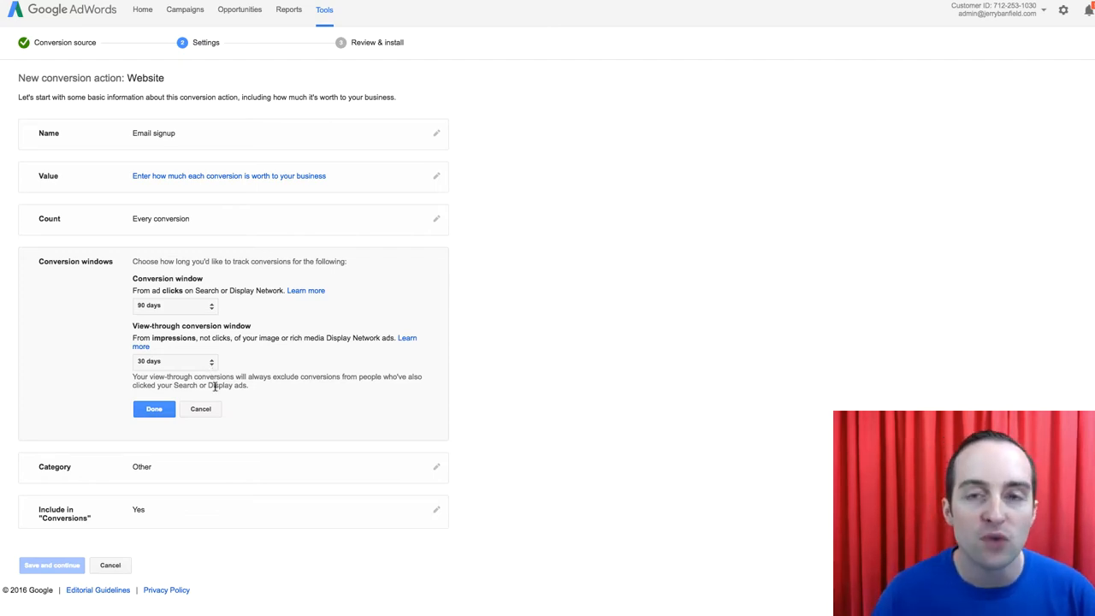
mouse_move(213, 441)
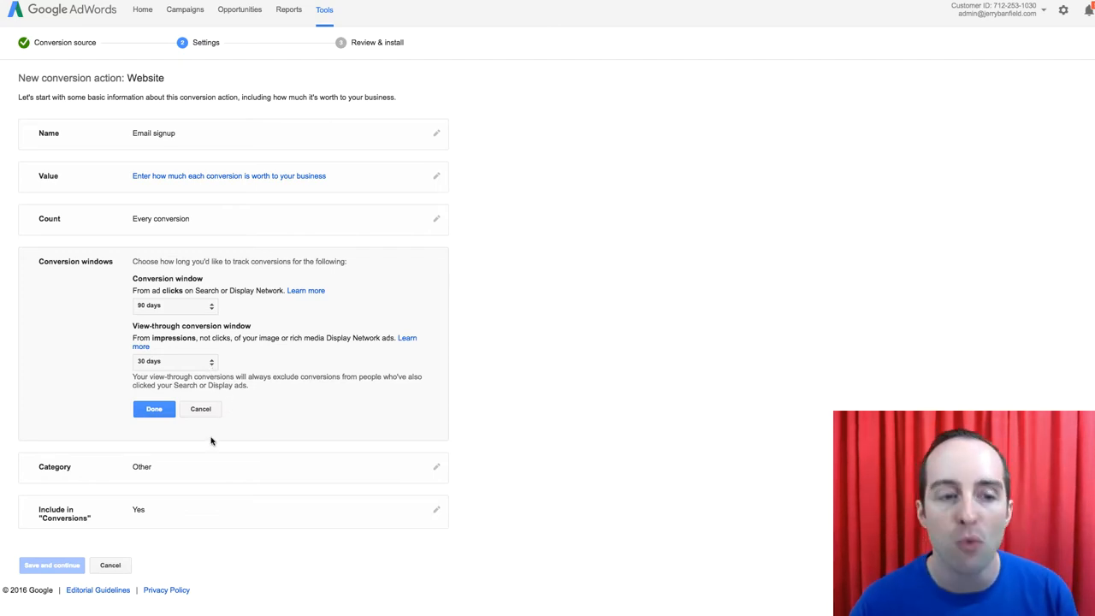
left_click(154, 409)
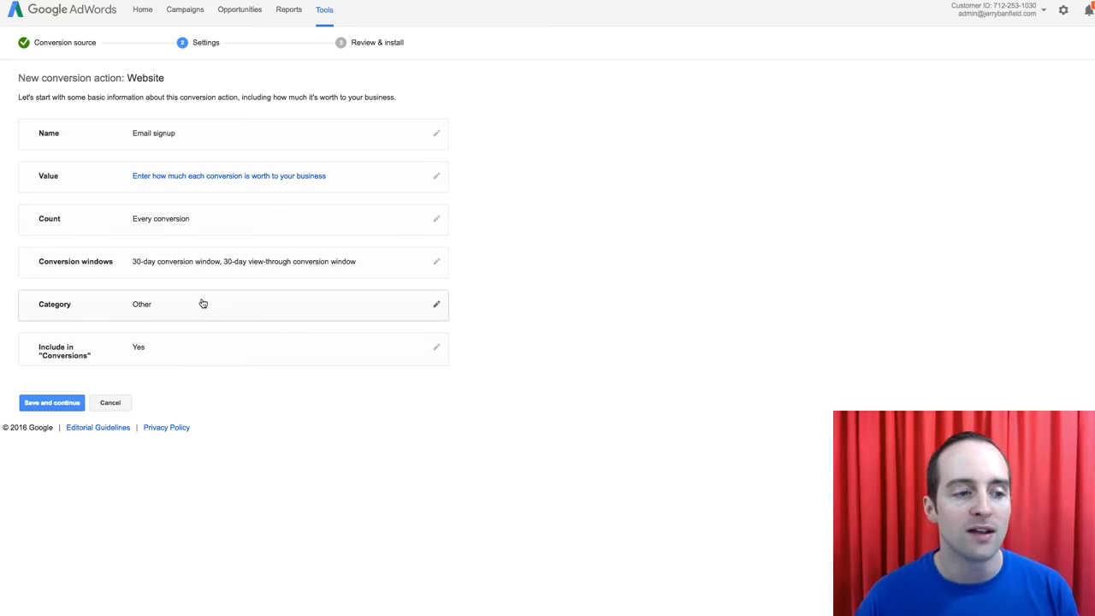
left_click(436, 304)
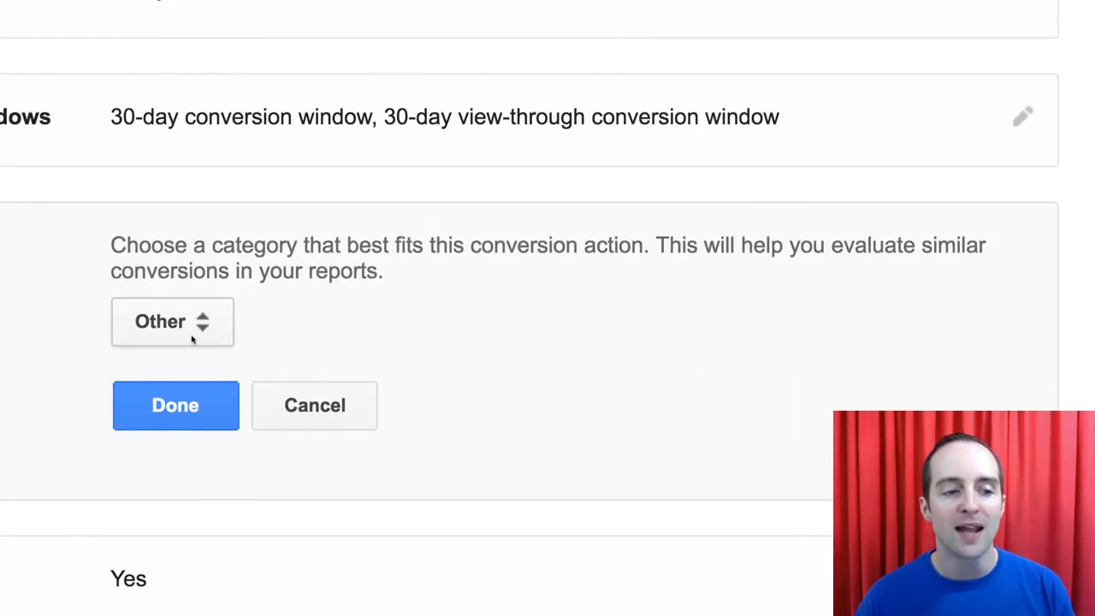
left_click(171, 322)
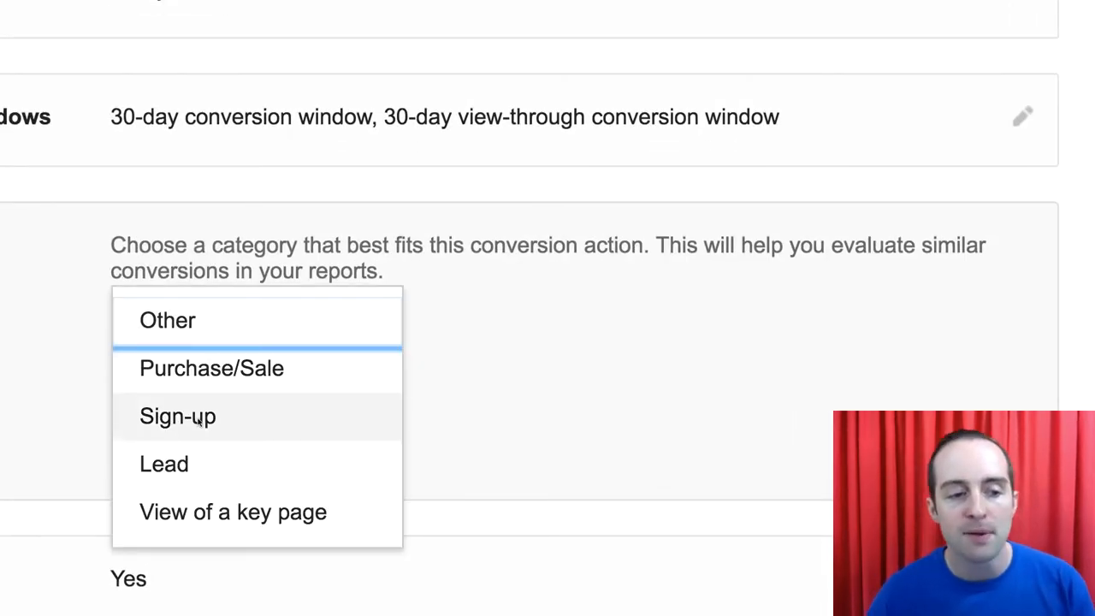
mouse_move(198, 424)
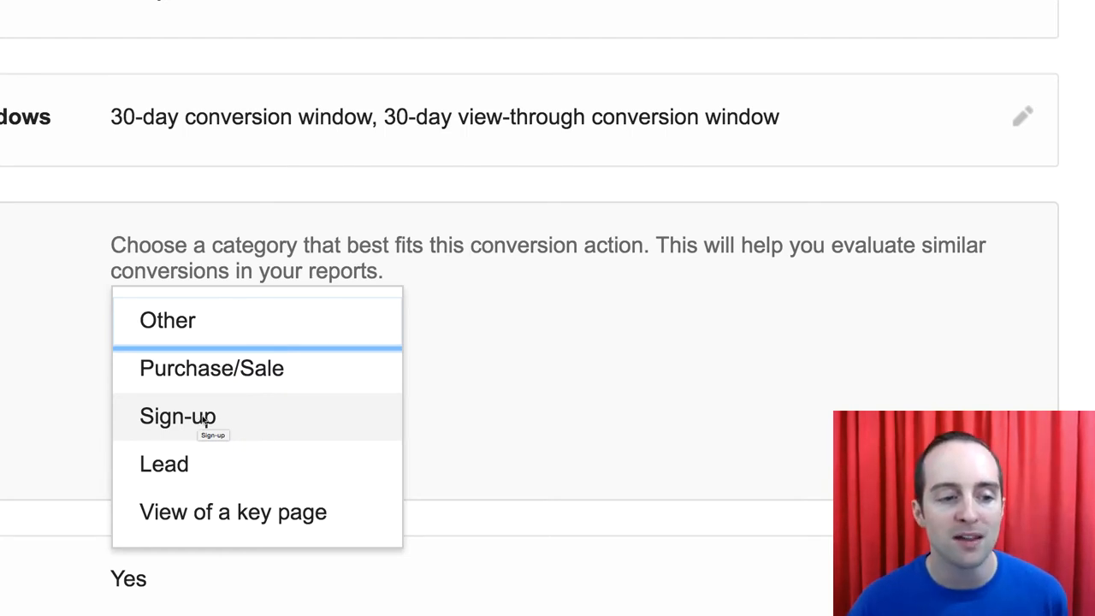
mouse_move(219, 370)
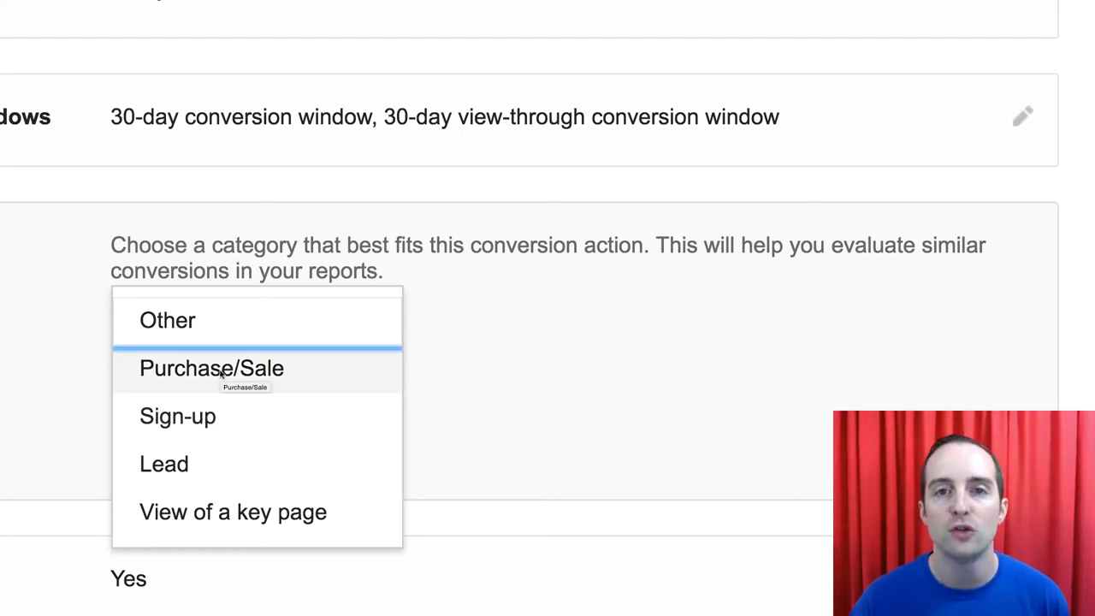
mouse_move(514, 305)
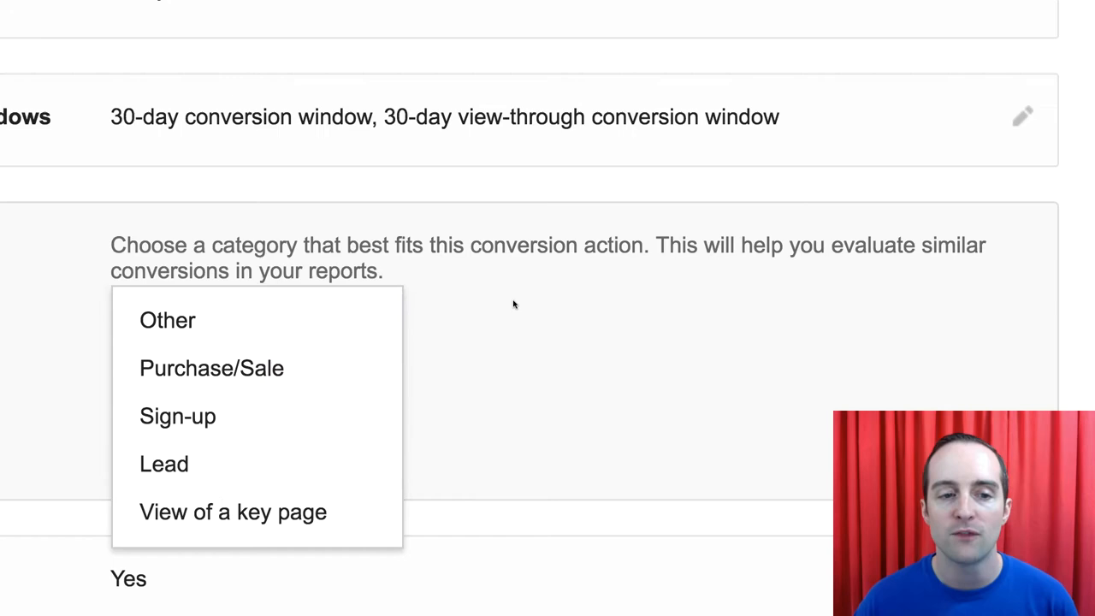
left_click(168, 320)
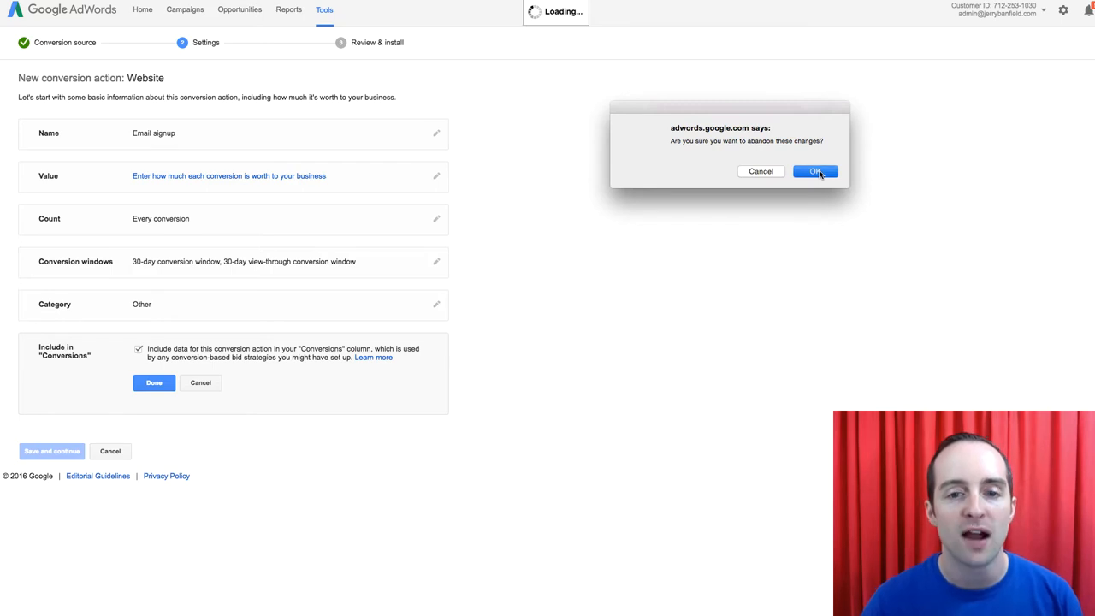
- Confirm abandoning the unsaved draft and select the Email list signup tag code
left_click(814, 171)
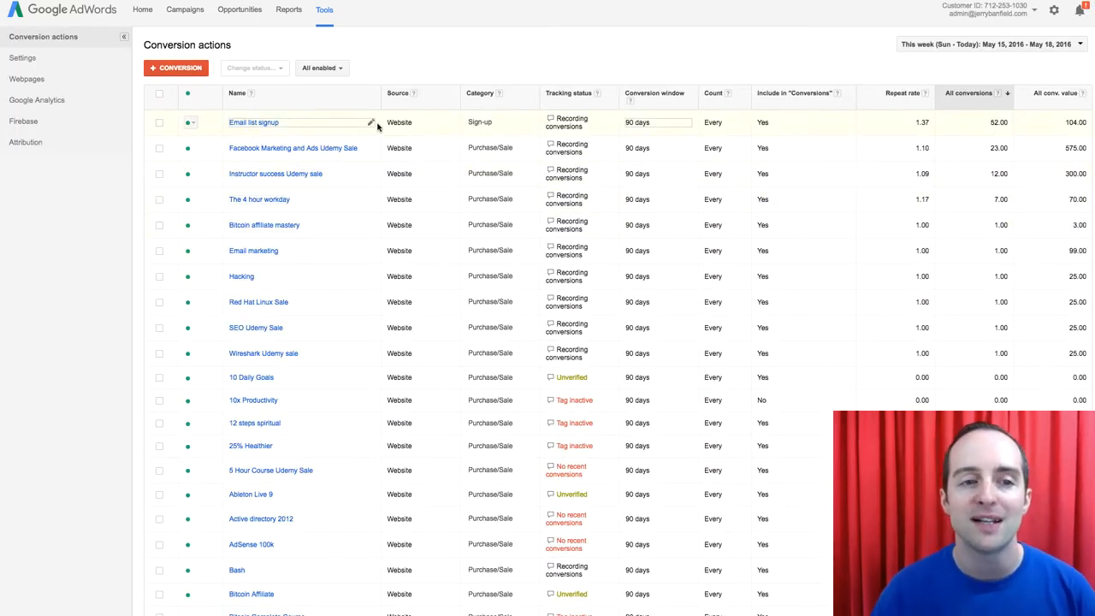
left_click(253, 123)
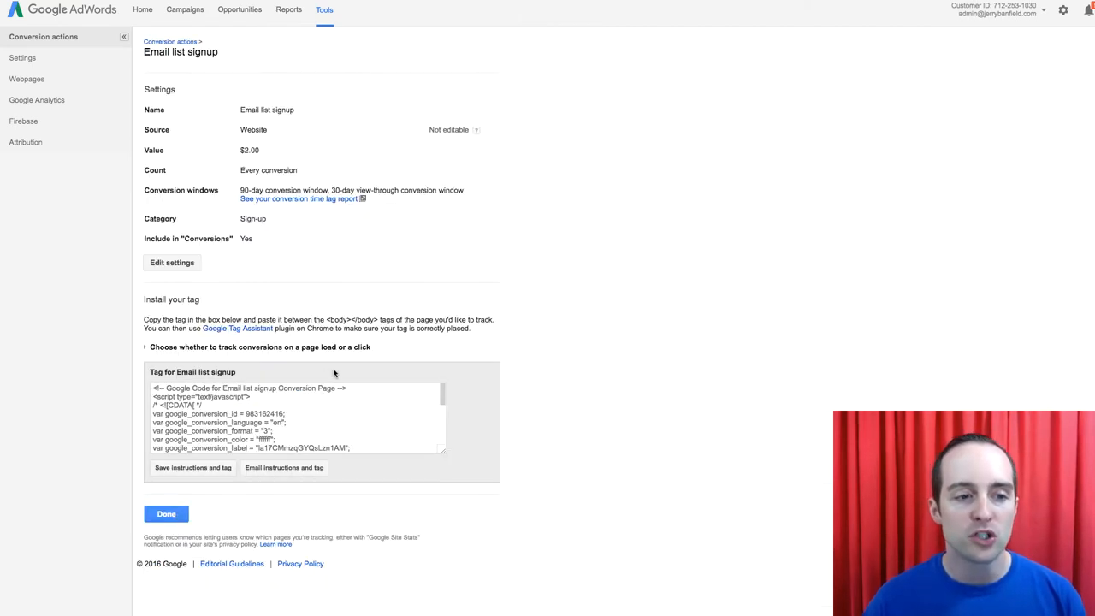
mouse_move(472, 464)
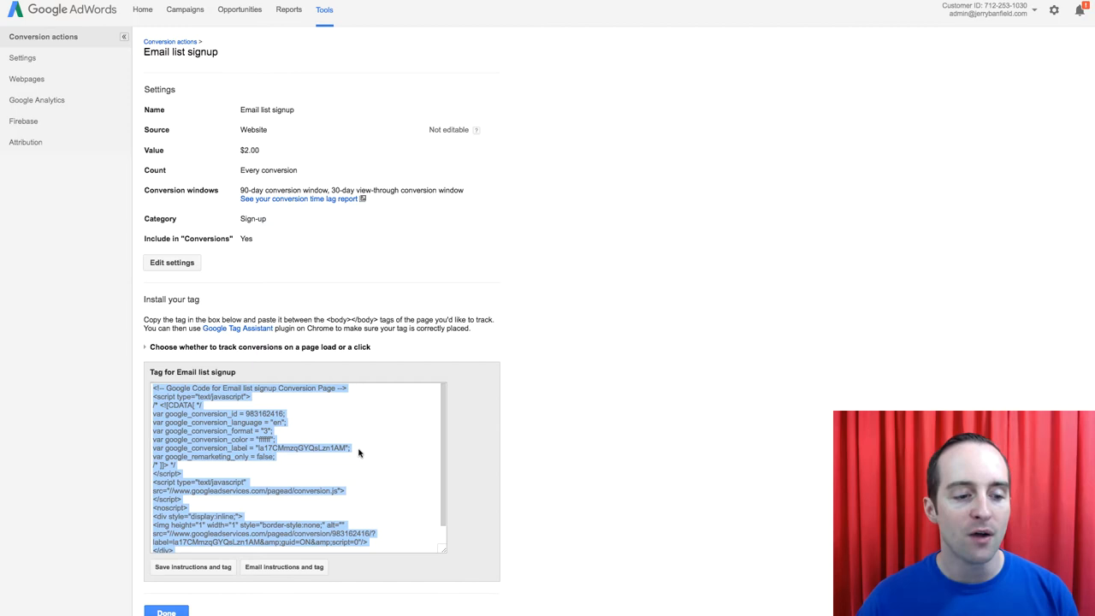
- Scroll through the tag setup page back toward the Conversion actions list
scroll("down", 3)
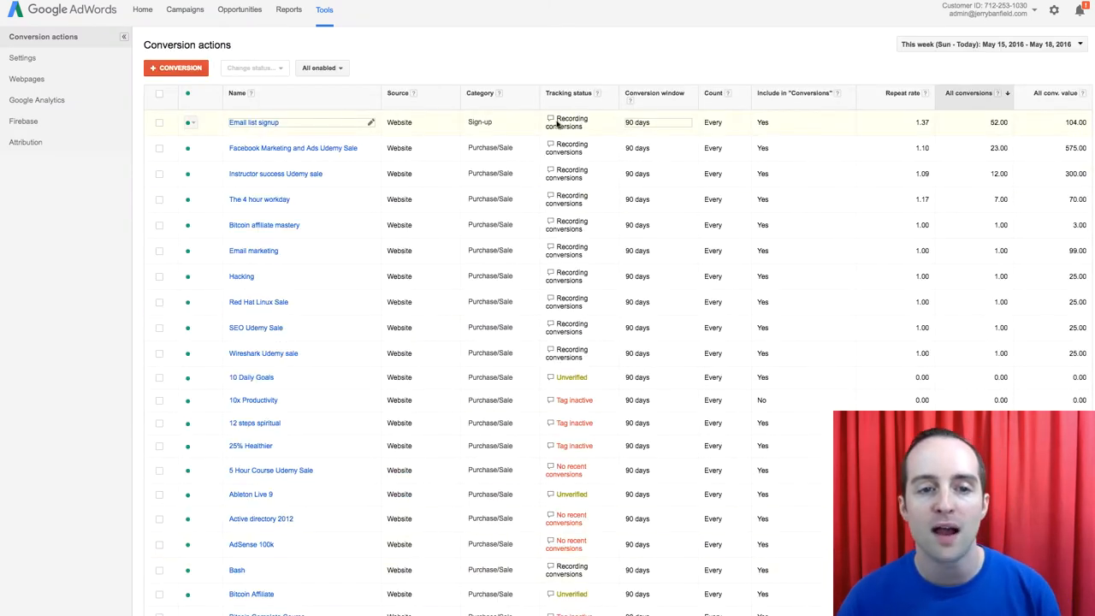
mouse_move(568, 298)
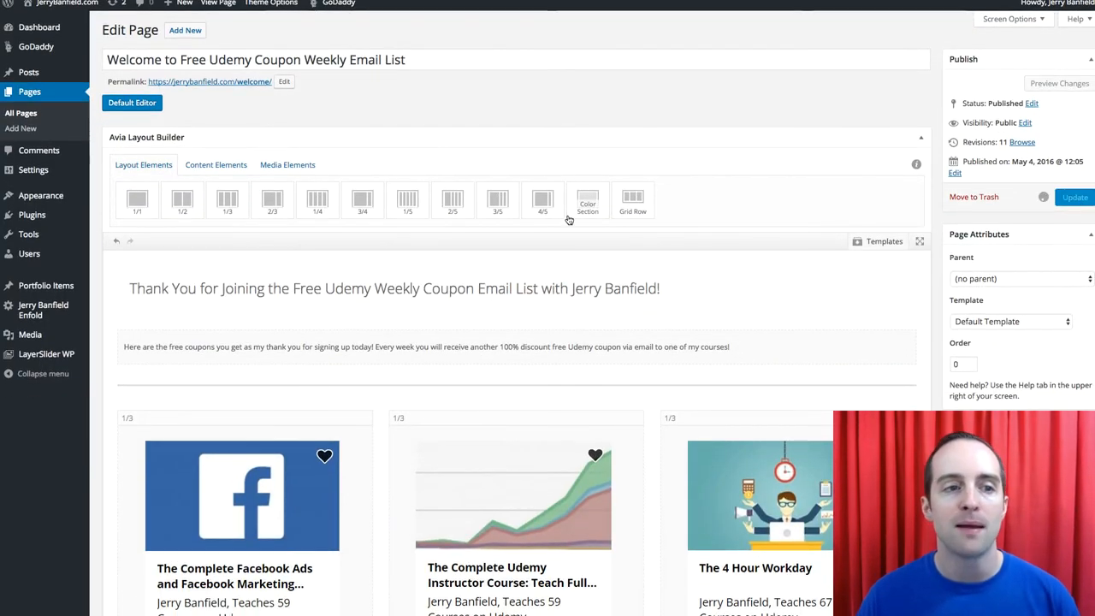
- View the saved thank-you page's live version on the site
scroll("down", 3)
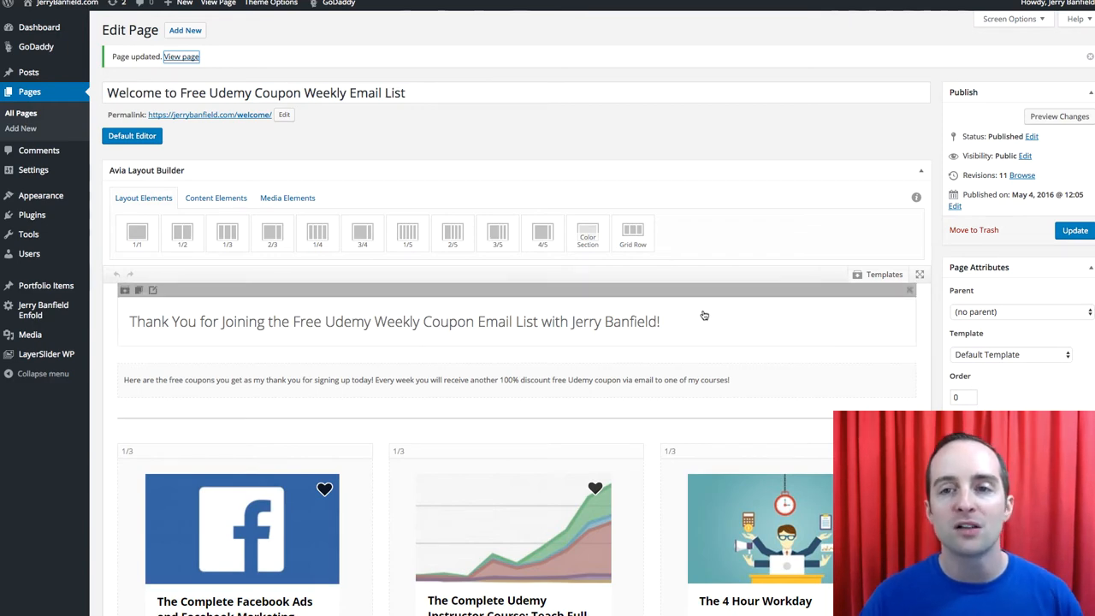
left_click(183, 56)
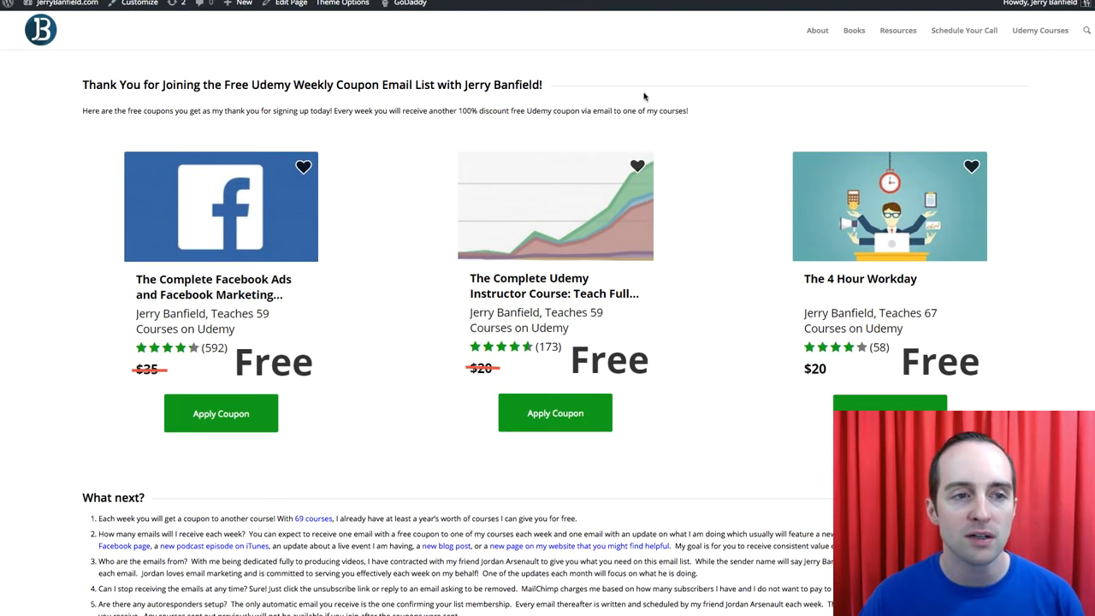
- Scroll down the live thank-you page through its 'What next?' FAQ section
scroll("down", 3)
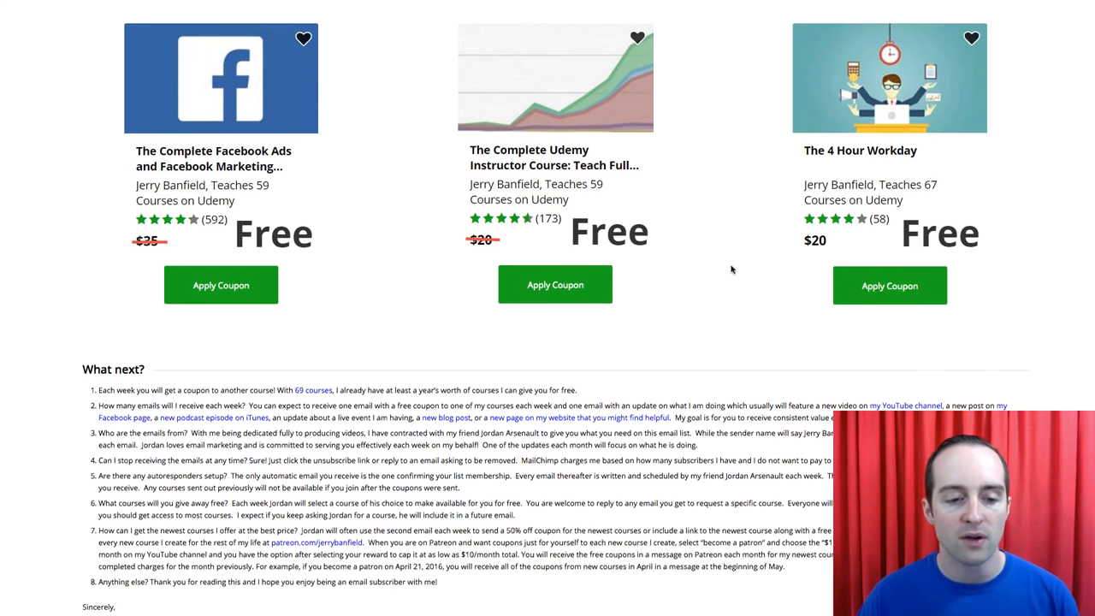
scroll("down", 3)
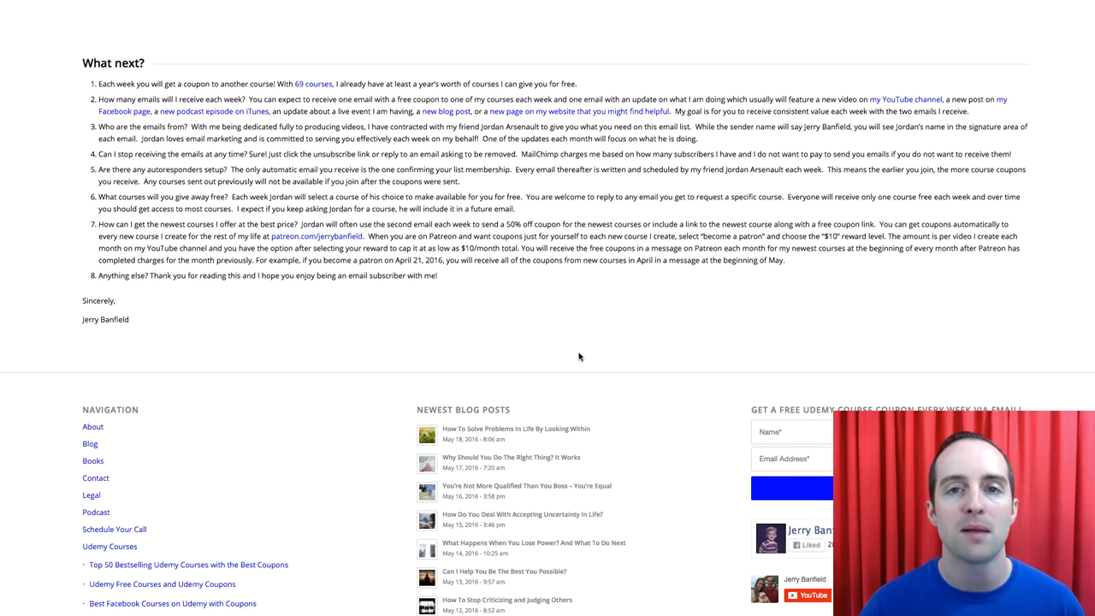
mouse_move(609, 359)
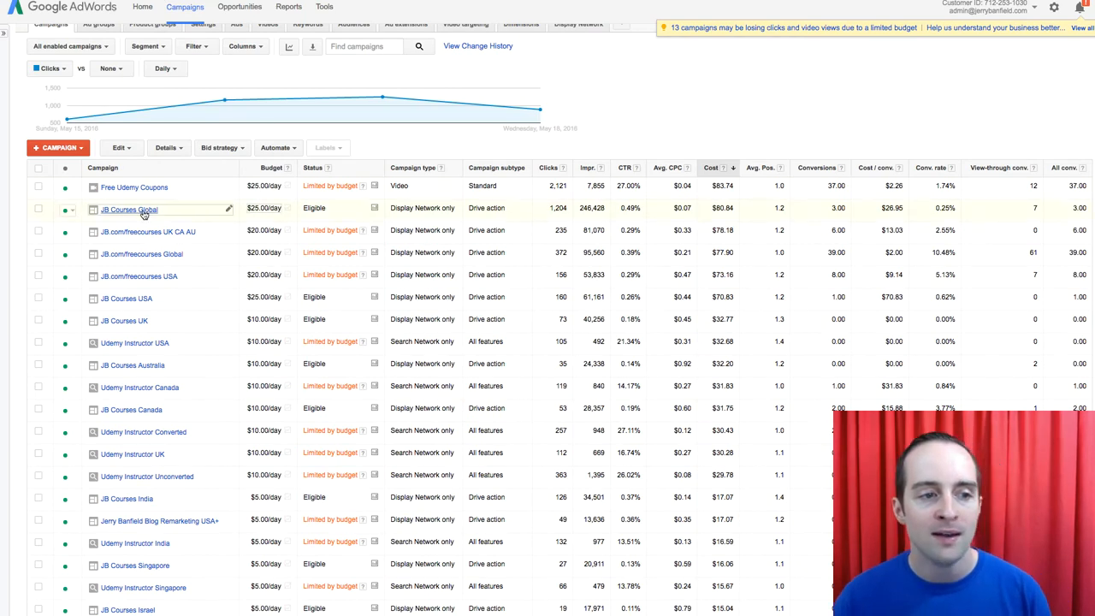
- Show the JB Courses Global campaign's Display Network interests and remarketing audiences
left_click(128, 208)
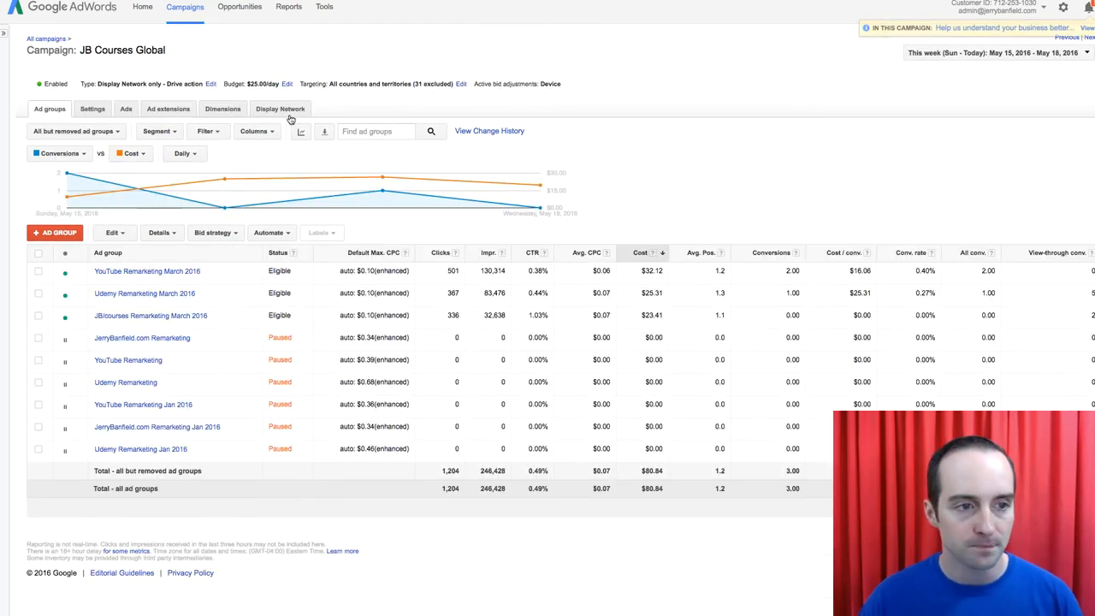
left_click(280, 110)
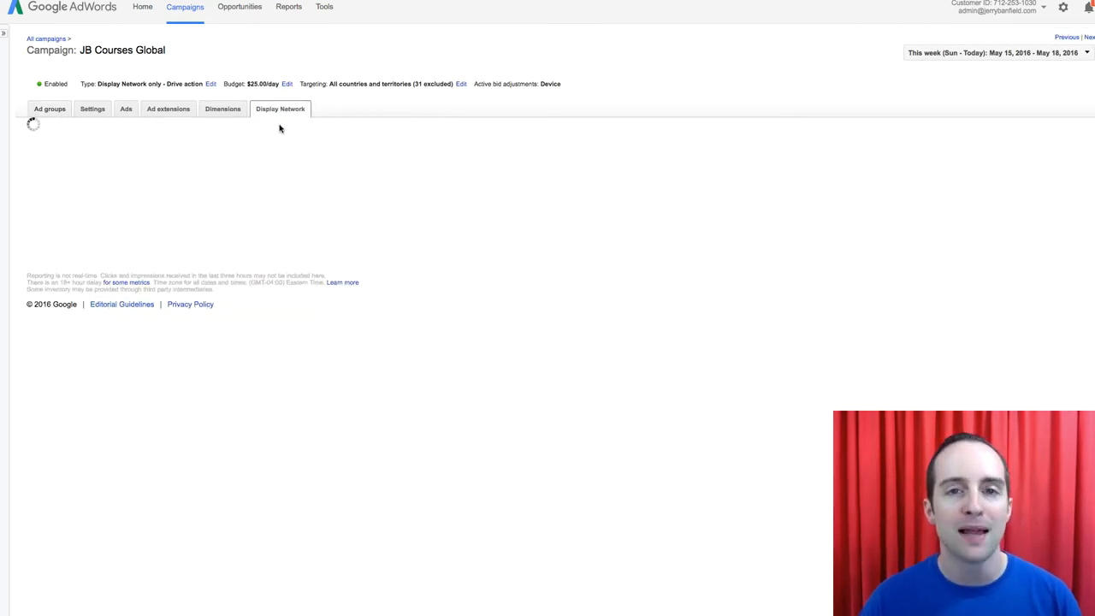
left_click(281, 110)
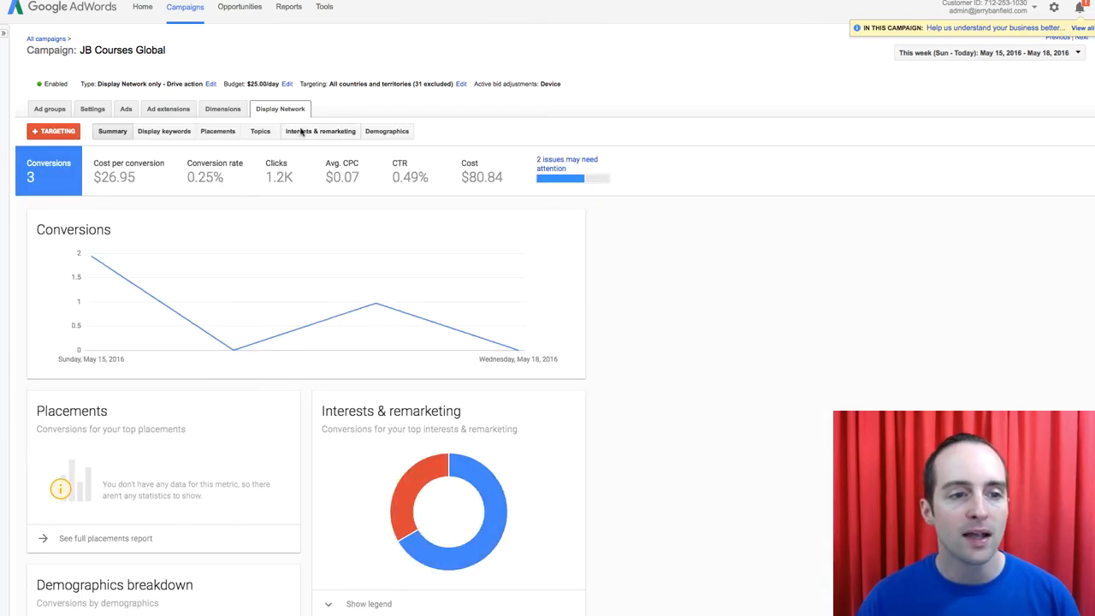
left_click(320, 130)
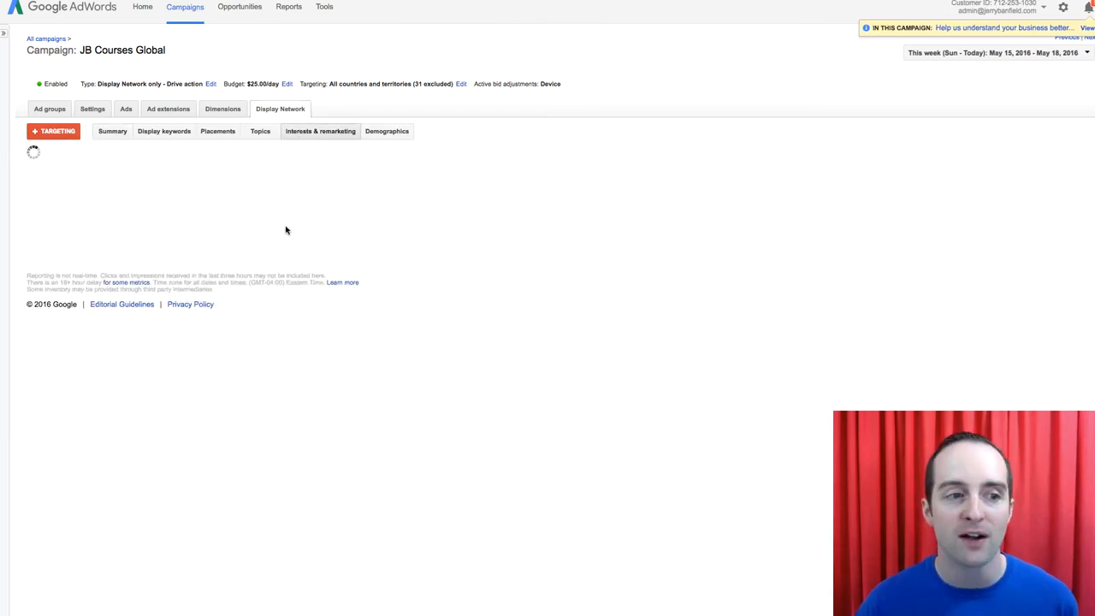
left_click(320, 130)
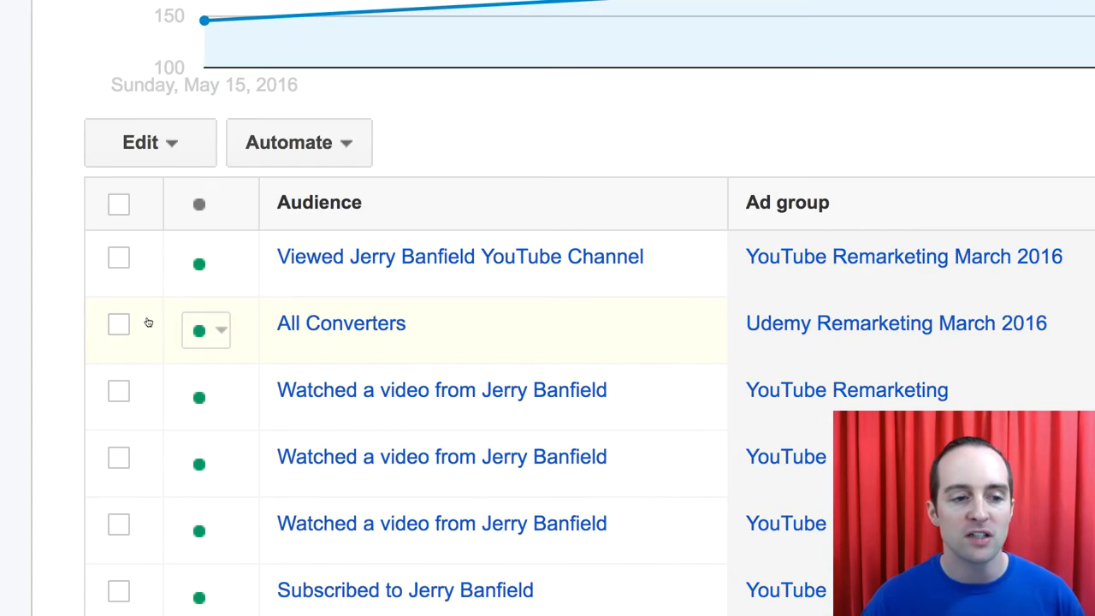
mouse_move(351, 330)
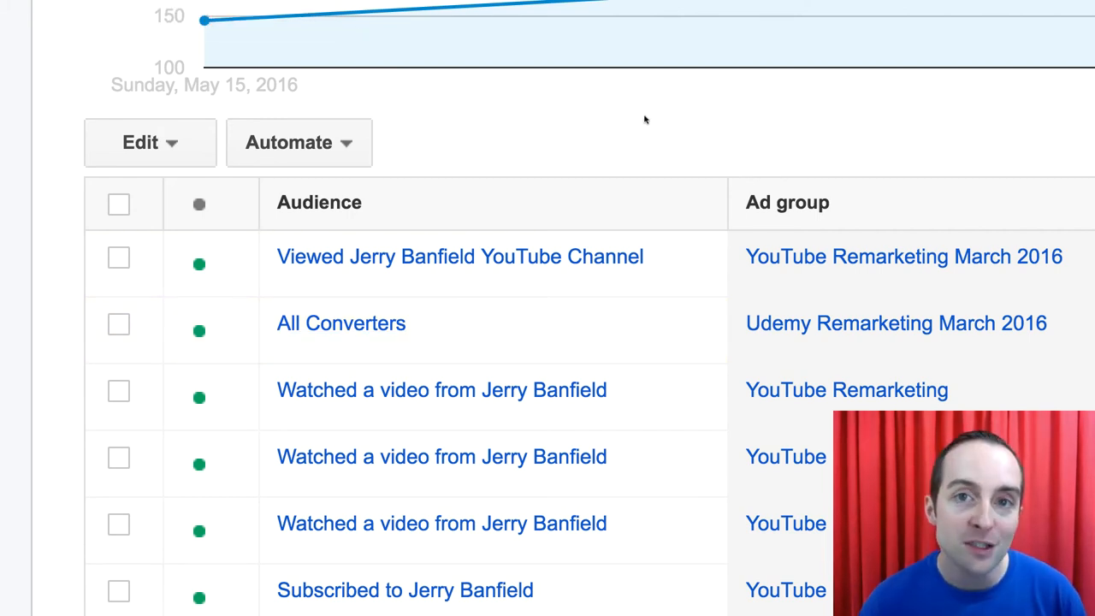
mouse_move(201, 17)
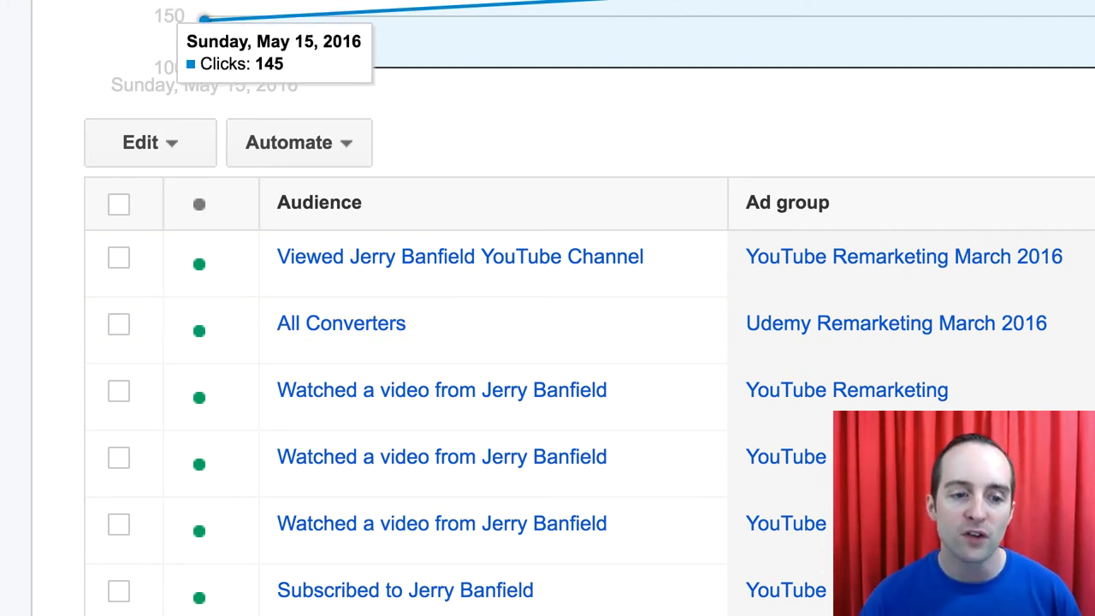
mouse_move(711, 103)
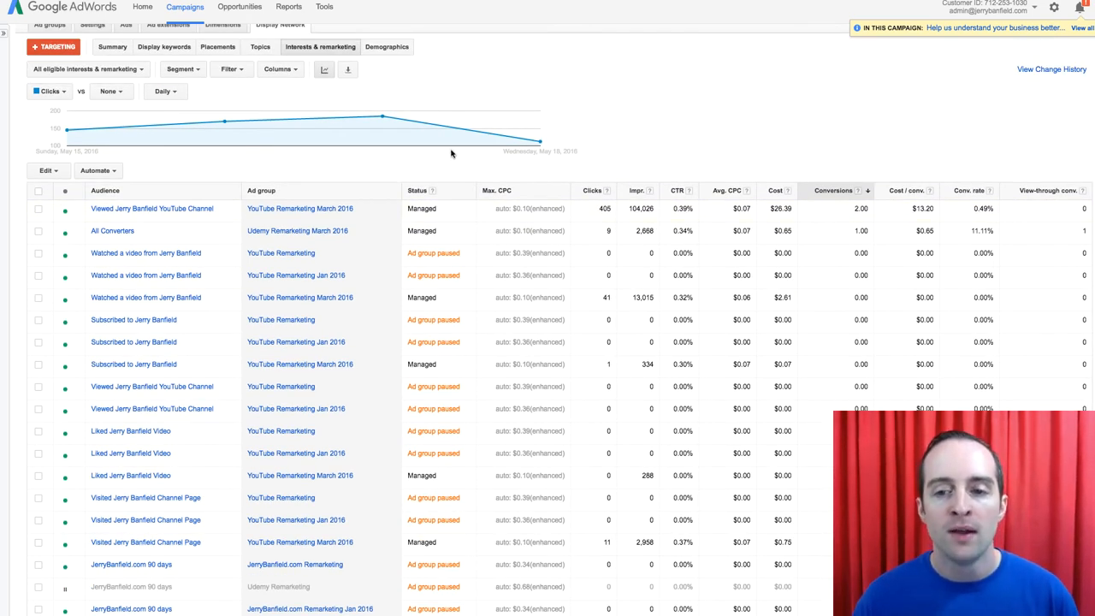
- Dismiss notifications and set the report's date range to All time
left_click(1081, 13)
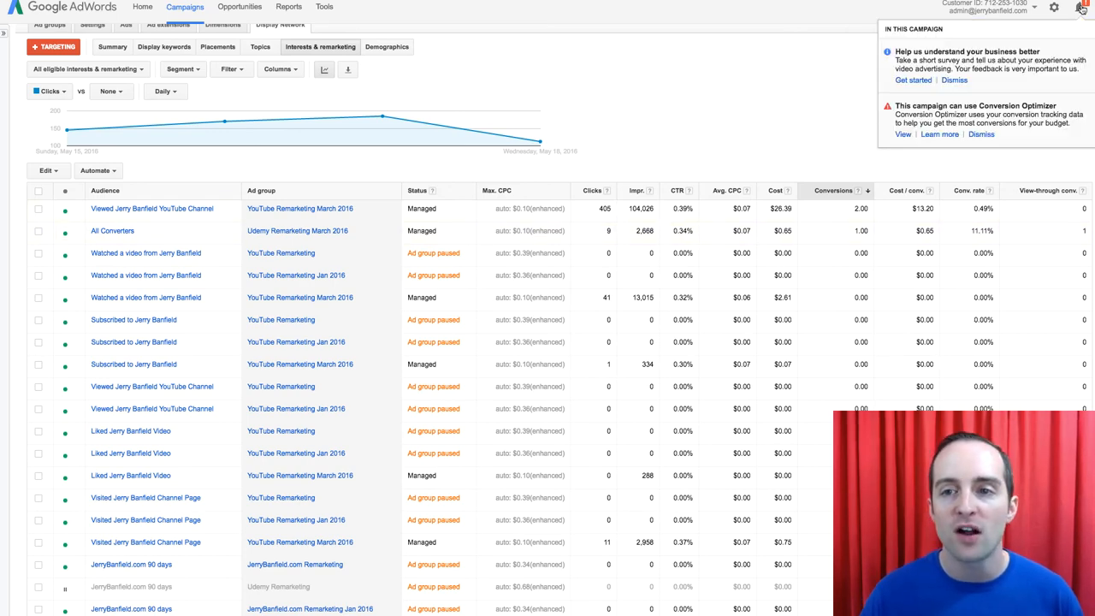
left_click(984, 51)
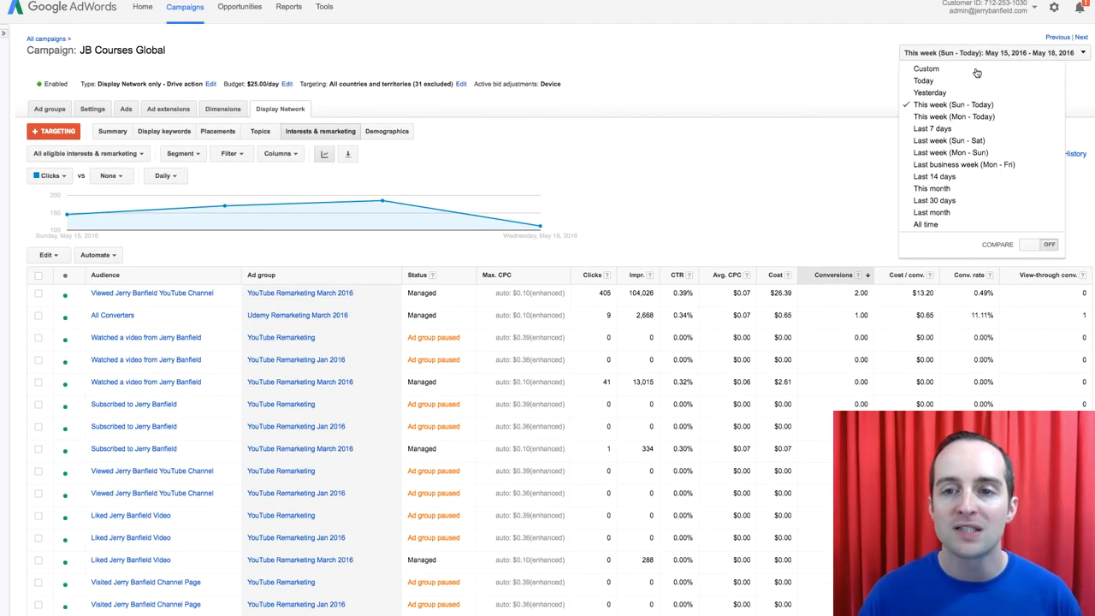
left_click(926, 224)
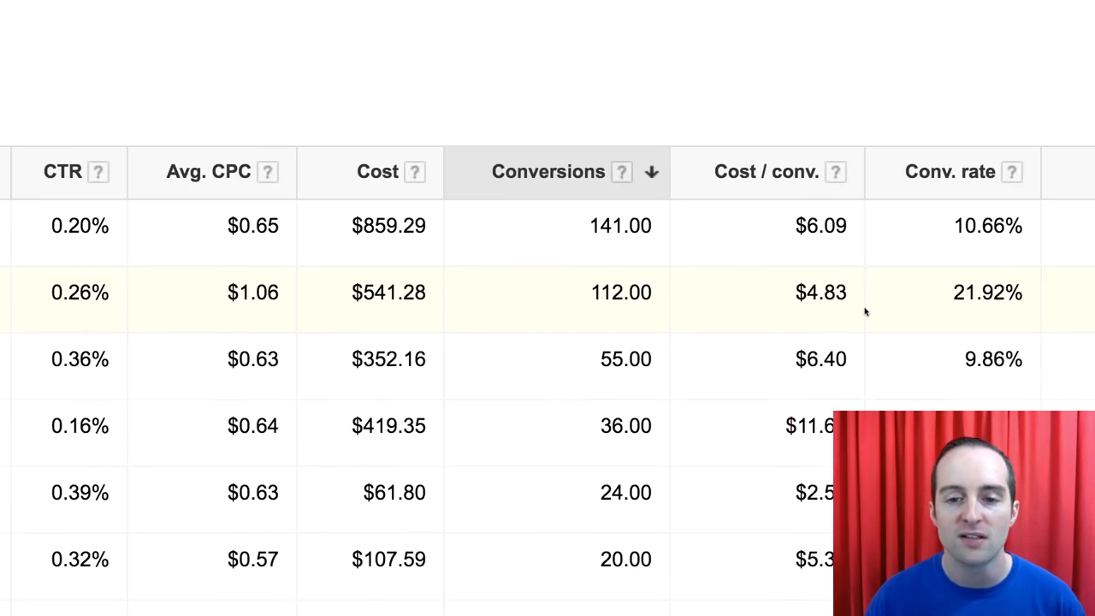
scroll("down", 3)
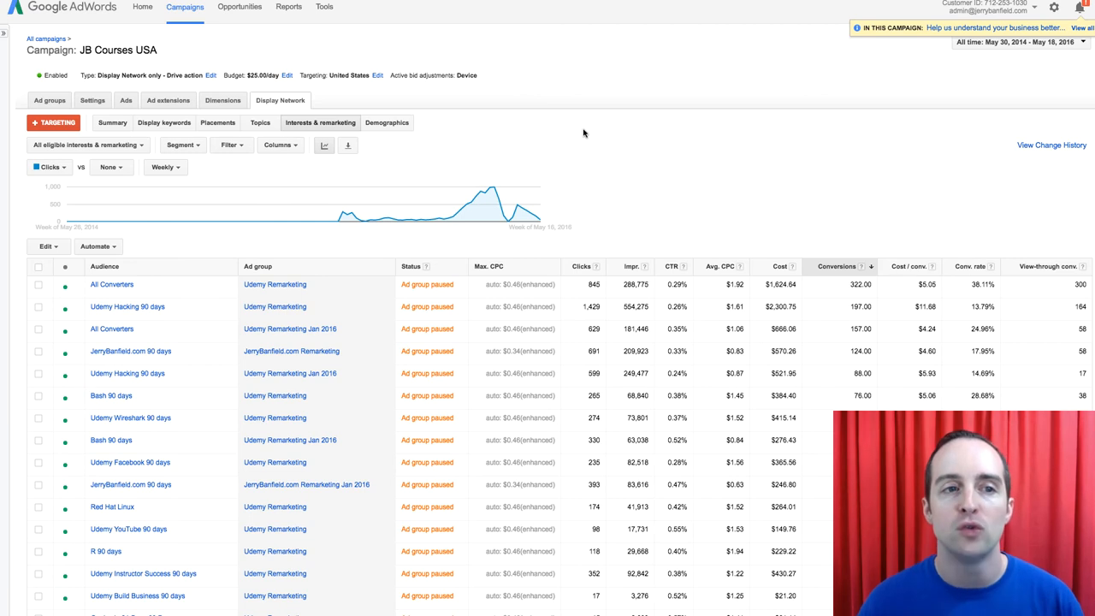
mouse_move(833, 190)
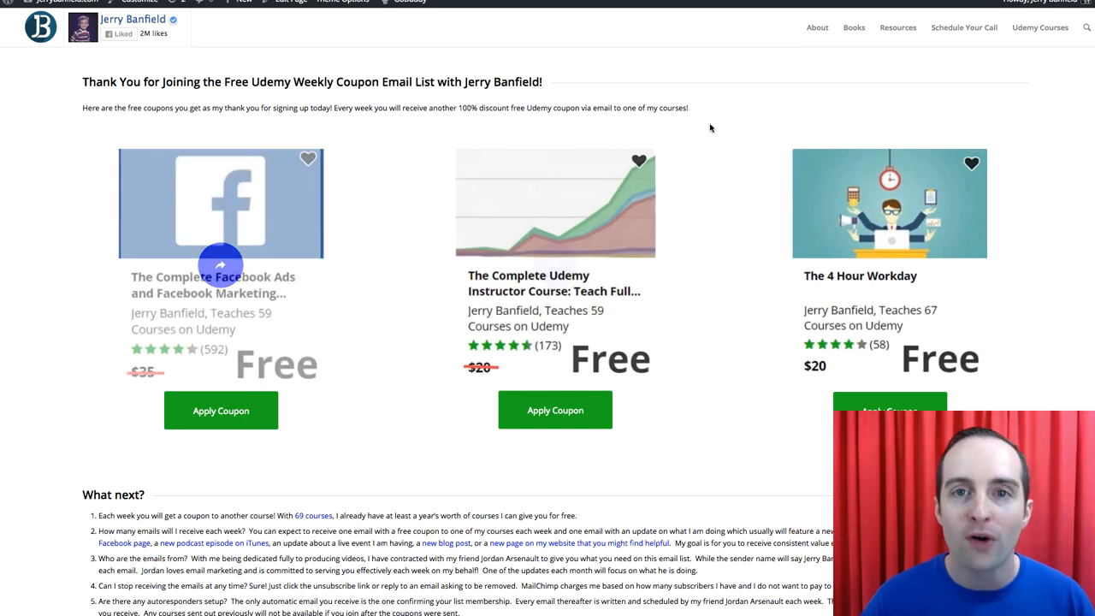
scroll("down", 3)
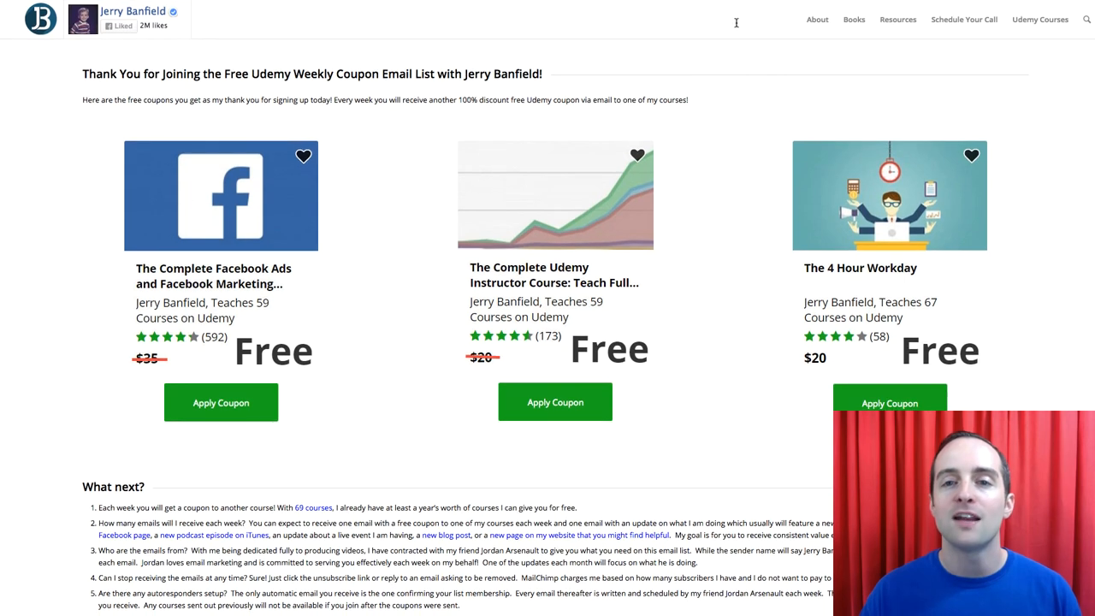
mouse_move(749, 147)
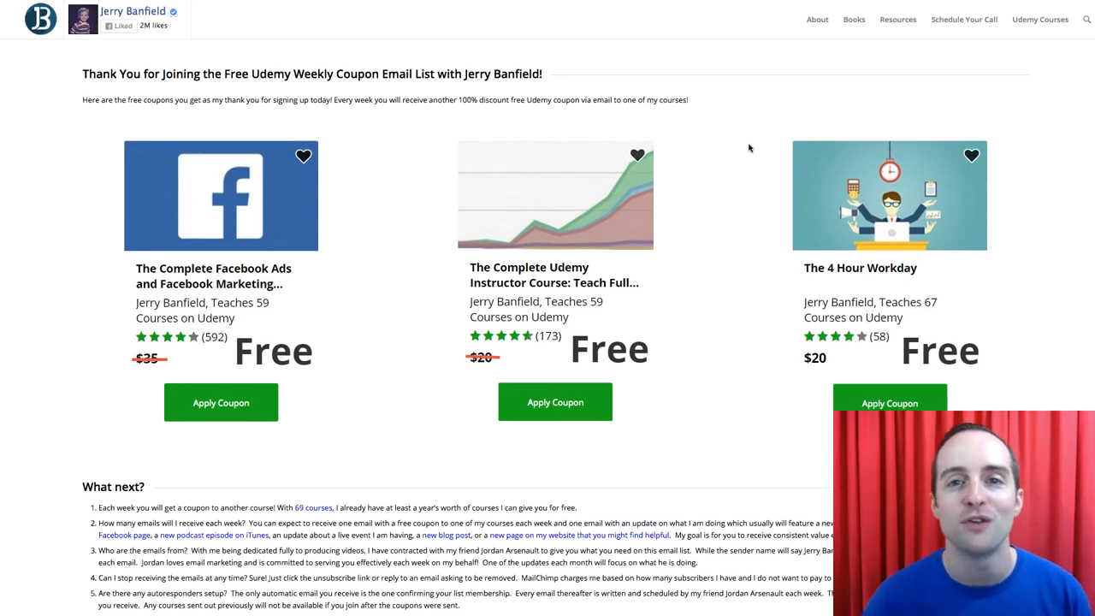
scroll("down", 3)
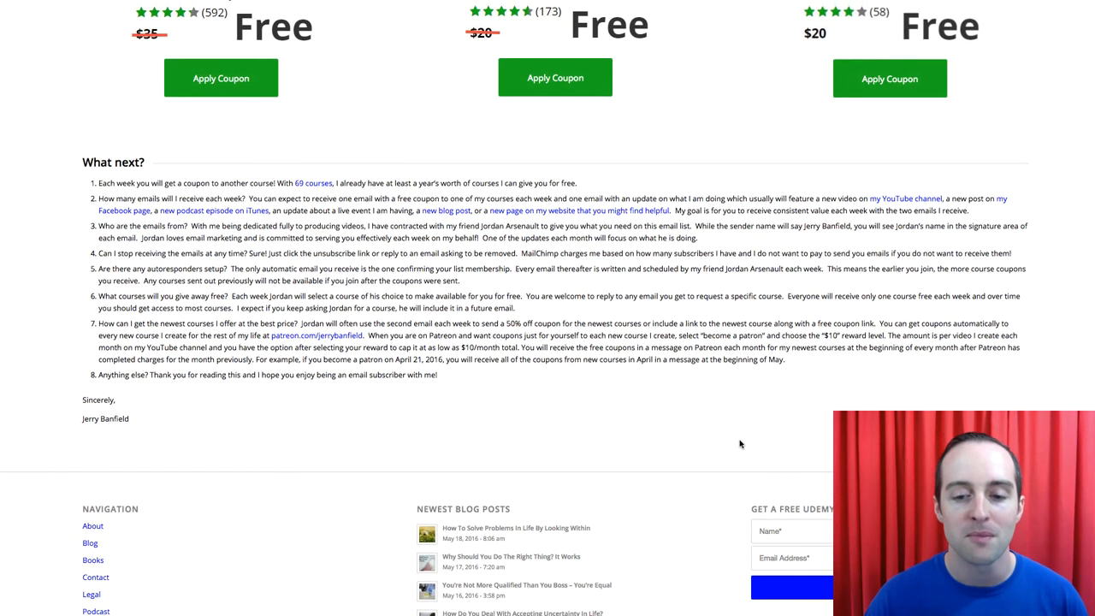
scroll("up", 3)
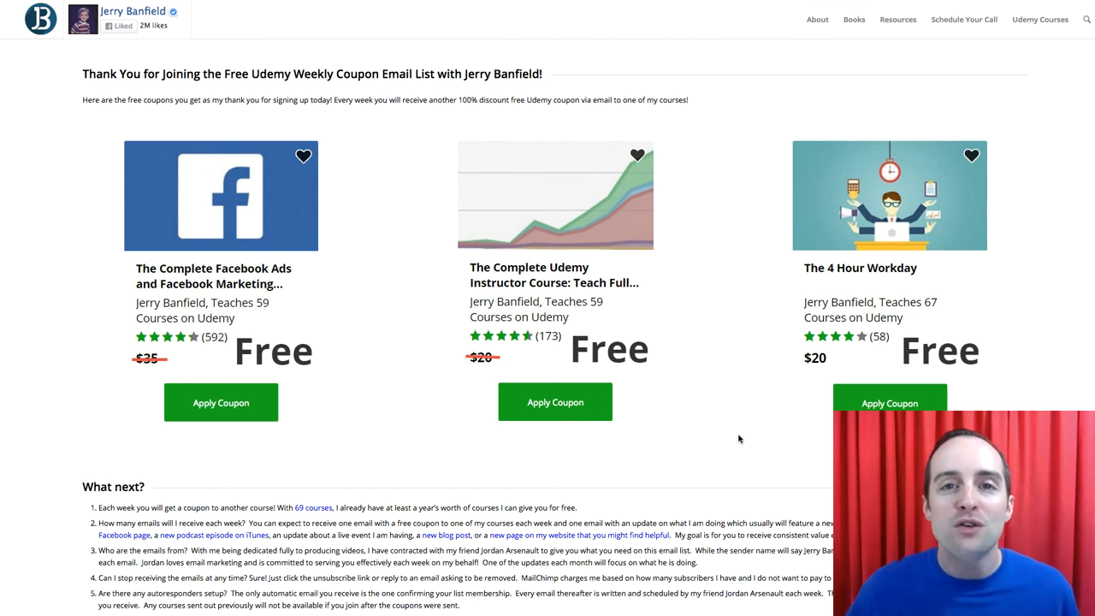